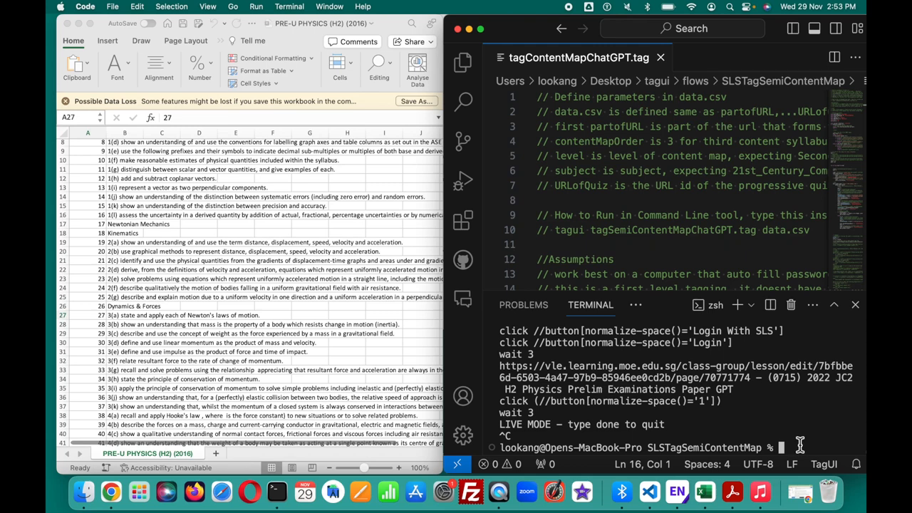
Enter 'tagui tagContentMapChatGPT.tag data.csv' at the VS Code terminal prompt.
type("tagui tagContentMapChatGPT.tag data.csv")
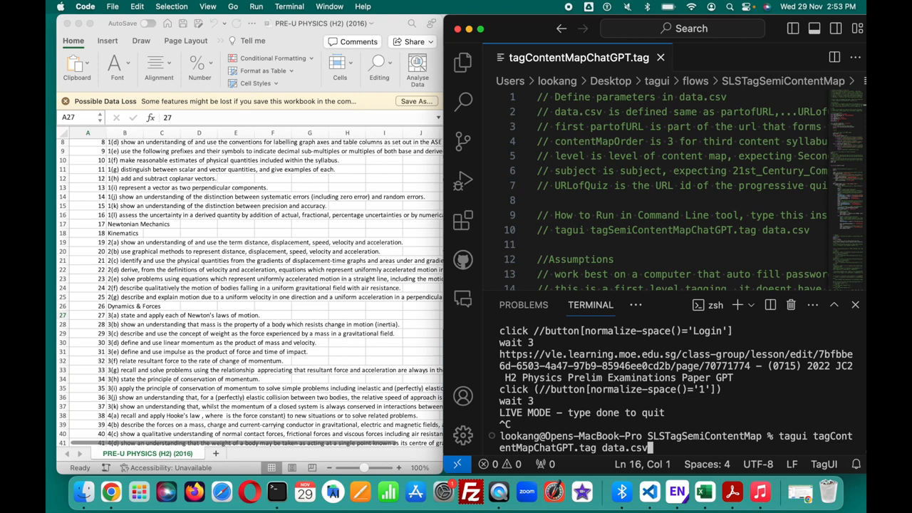
mouse_move(724, 418)
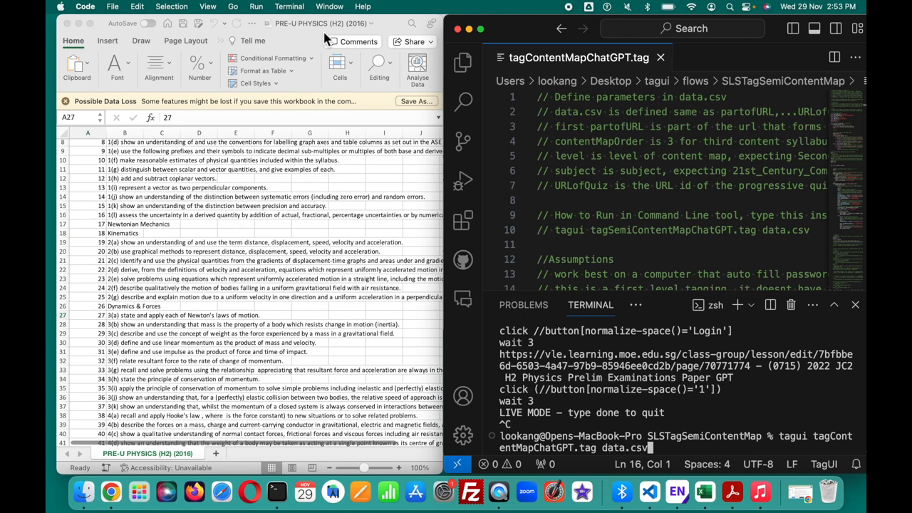
Switch to the data.csv workbook and autofit the partofURL column B.
left_click(329, 6)
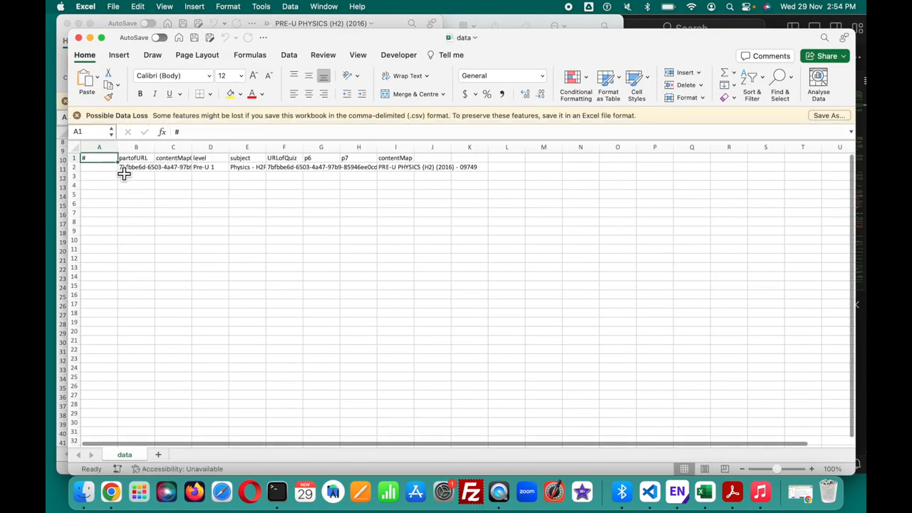
mouse_move(121, 158)
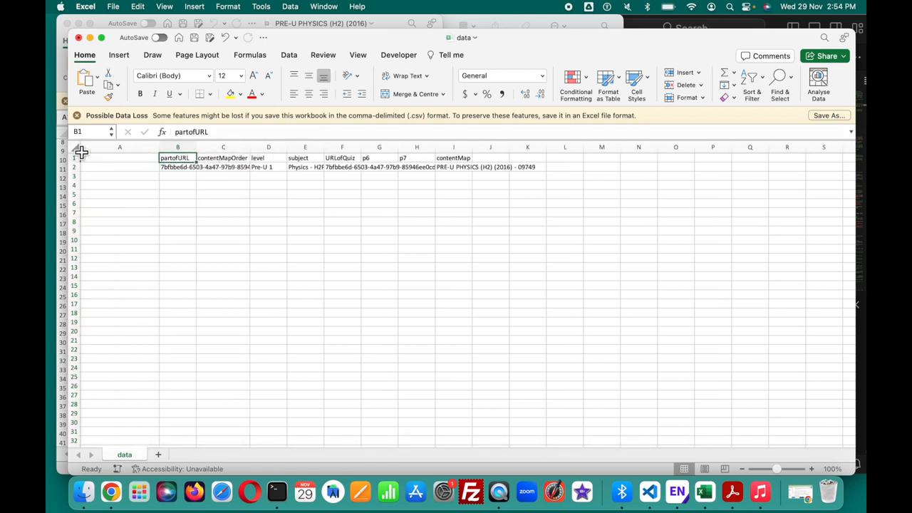
left_click(74, 157)
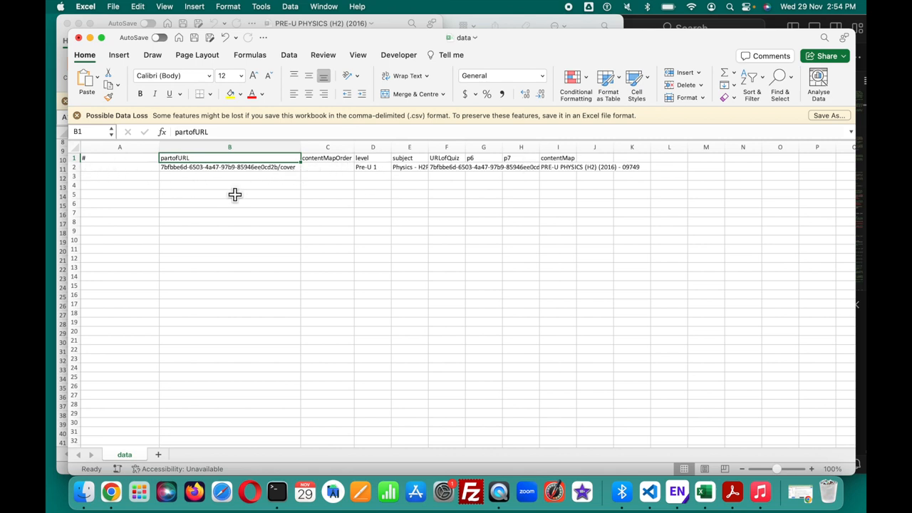
mouse_move(579, 178)
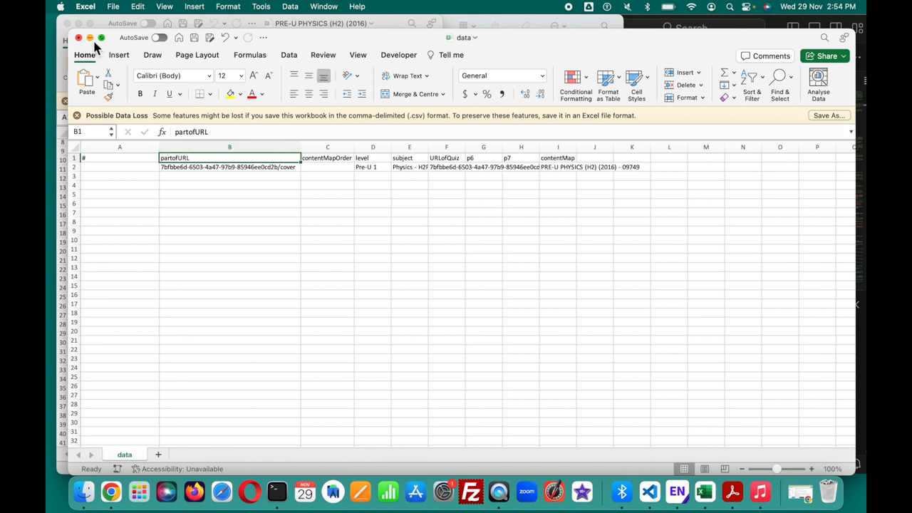
mouse_move(216, 174)
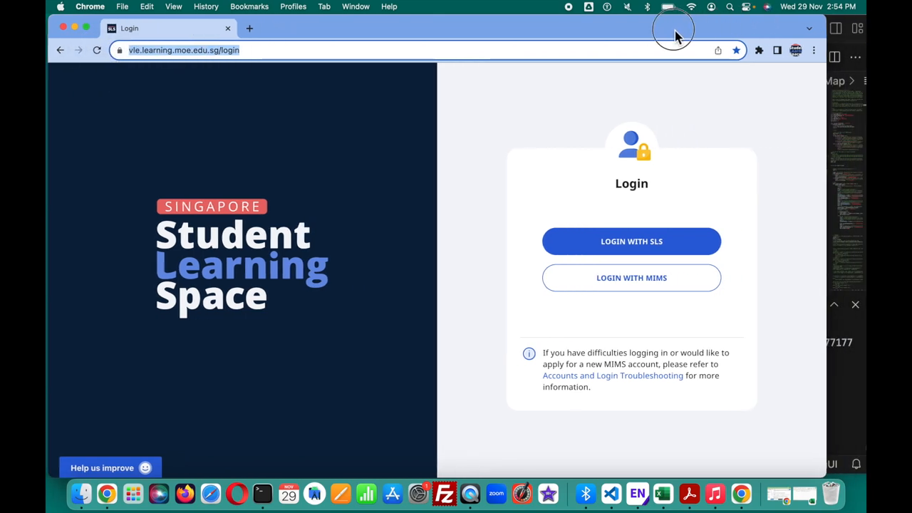
Show the SLS Login page at vle.learning.moe.edu.sg/login in Chrome.
left_click(631, 241)
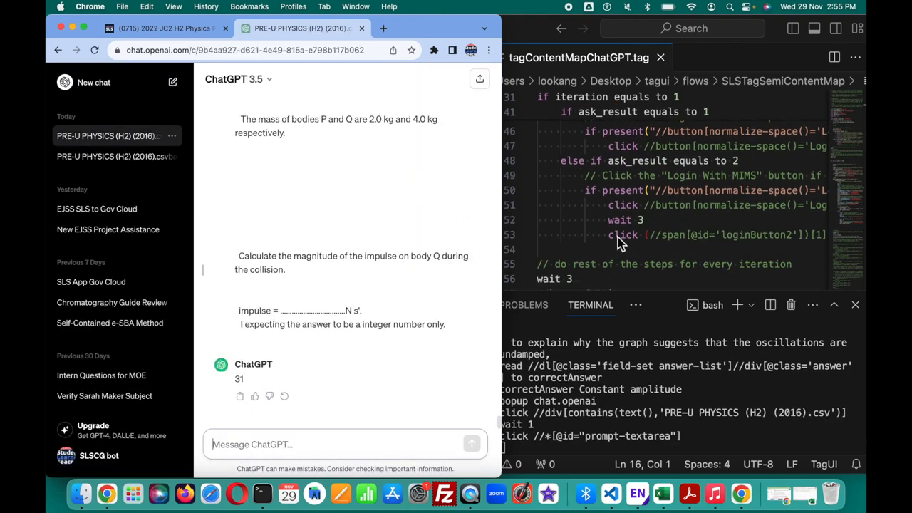
Send the mass-oscillation question asking for its learning objective number, receiving 108.
type("Question to determine the best learning")
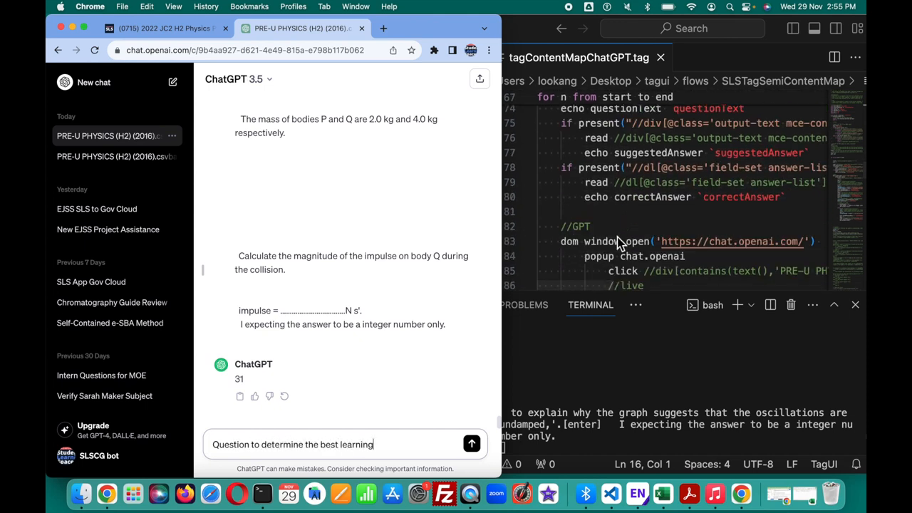
type("objective number is '2(a)(i")
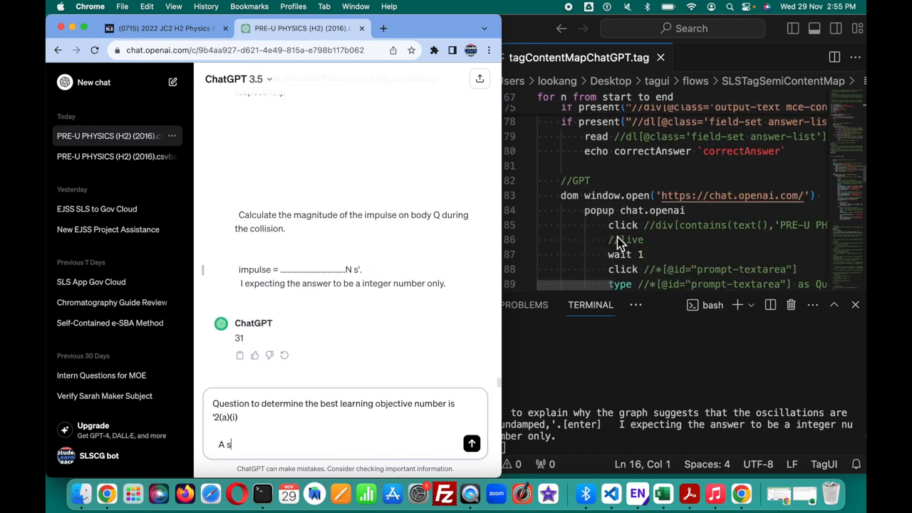
type("tudent sets out to i")
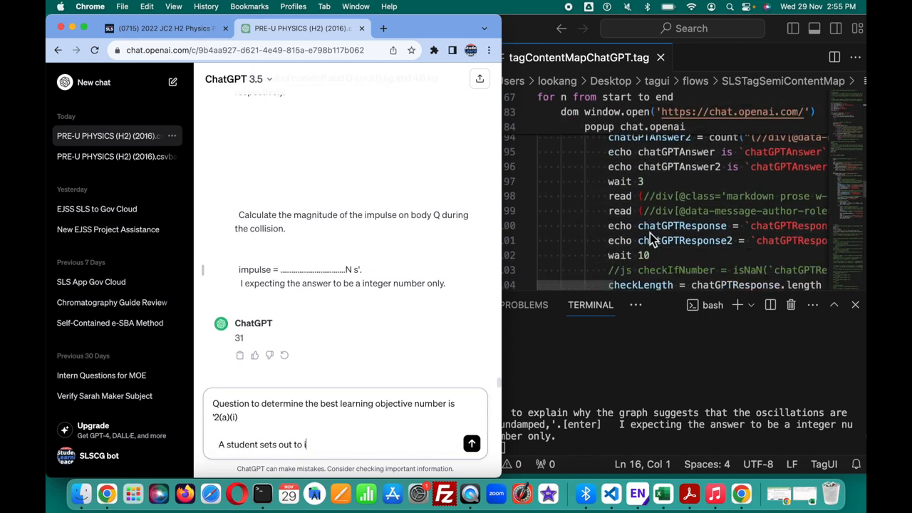
type("nvestigate the oscilla")
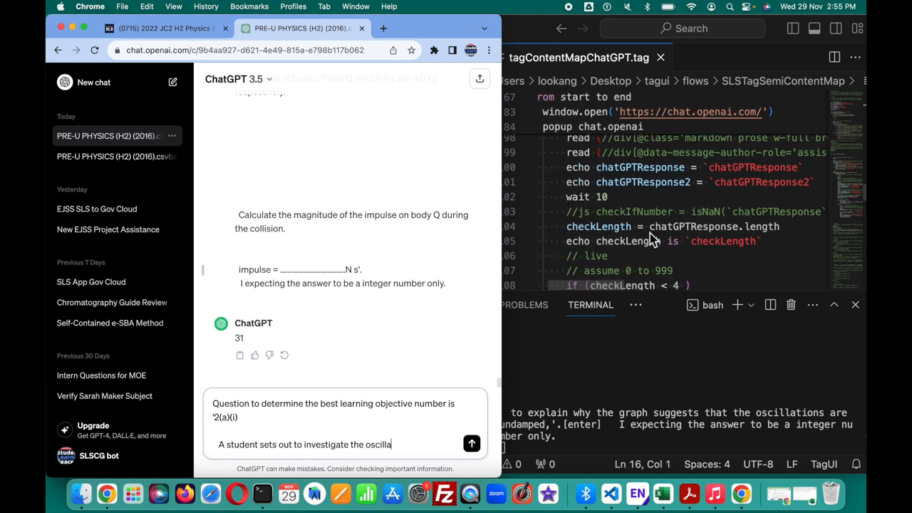
type("tion of a mass suspend")
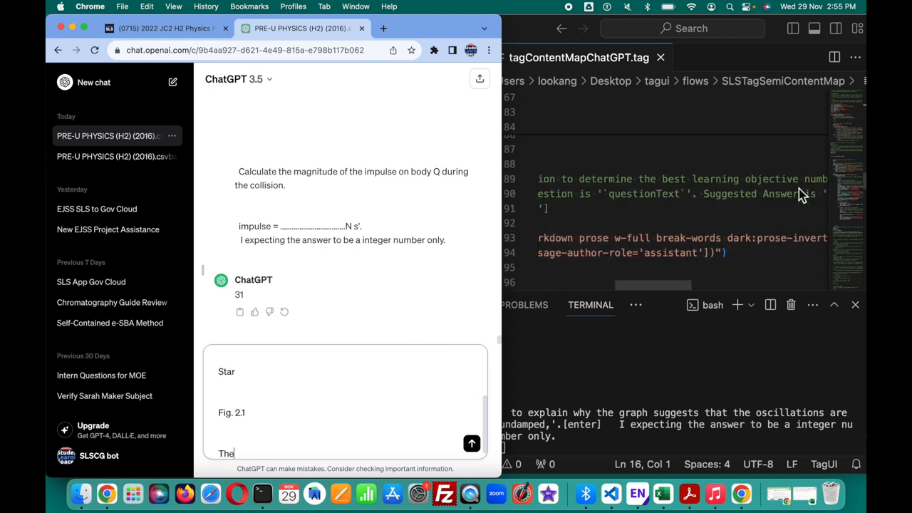
type("The mass is pulled downwa")
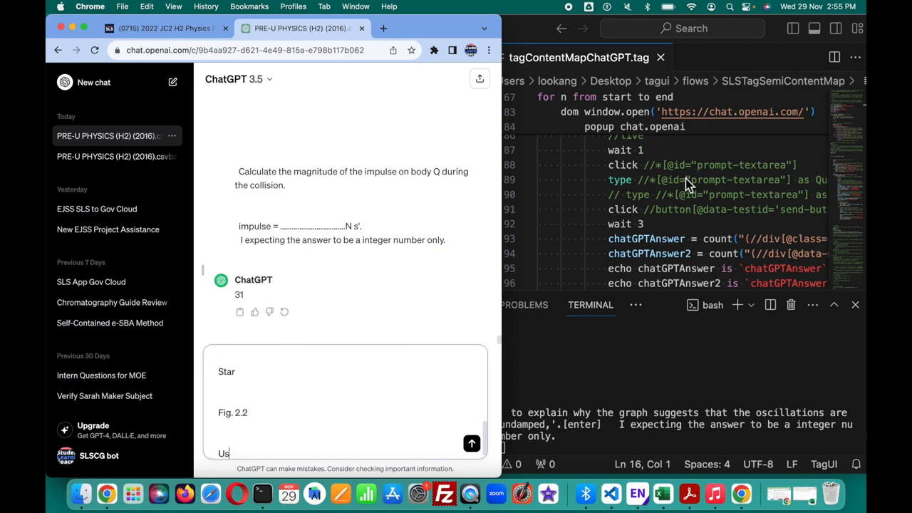
type("e information from Fig")
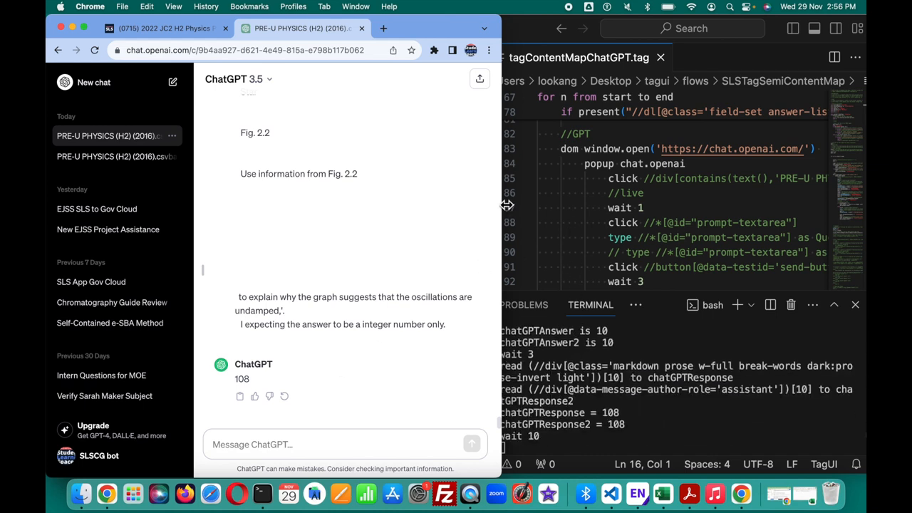
left_click(57, 74)
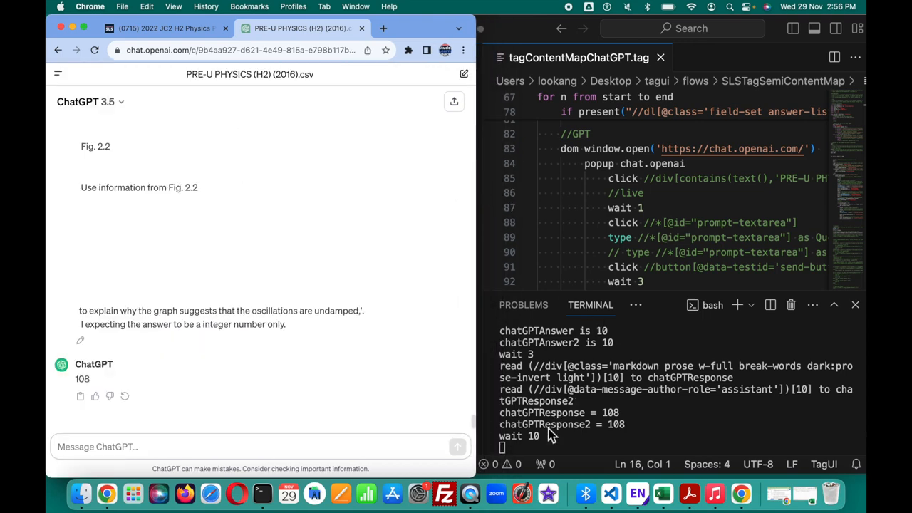
mouse_move(300, 188)
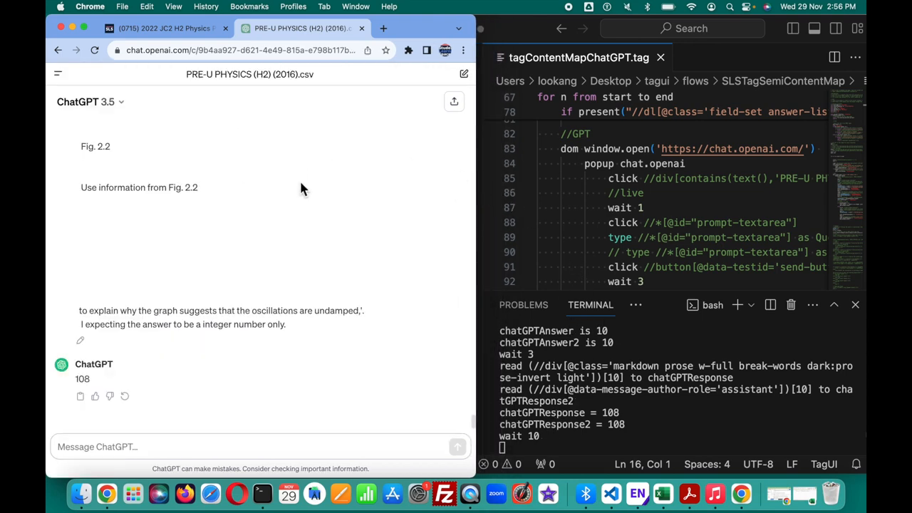
Expand the learning objective tree and tick objective 10(i) on damped oscillations.
left_click(164, 28)
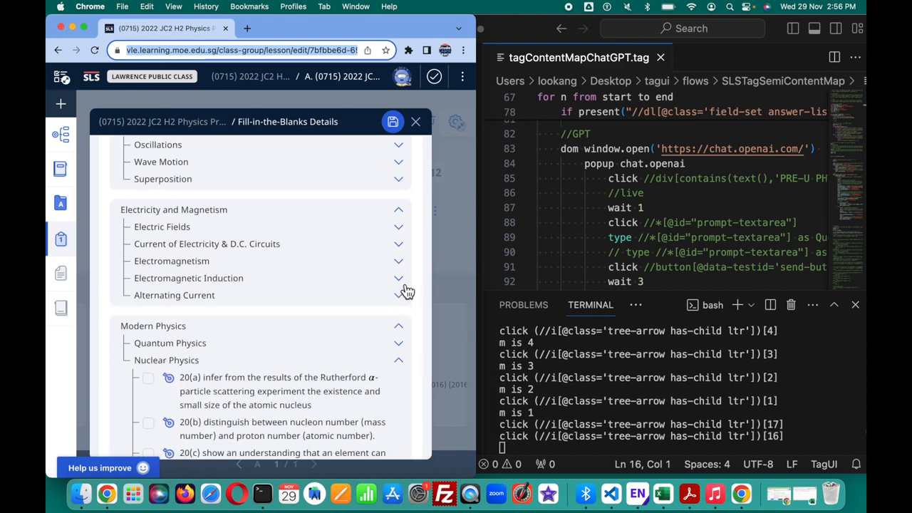
left_click(398, 278)
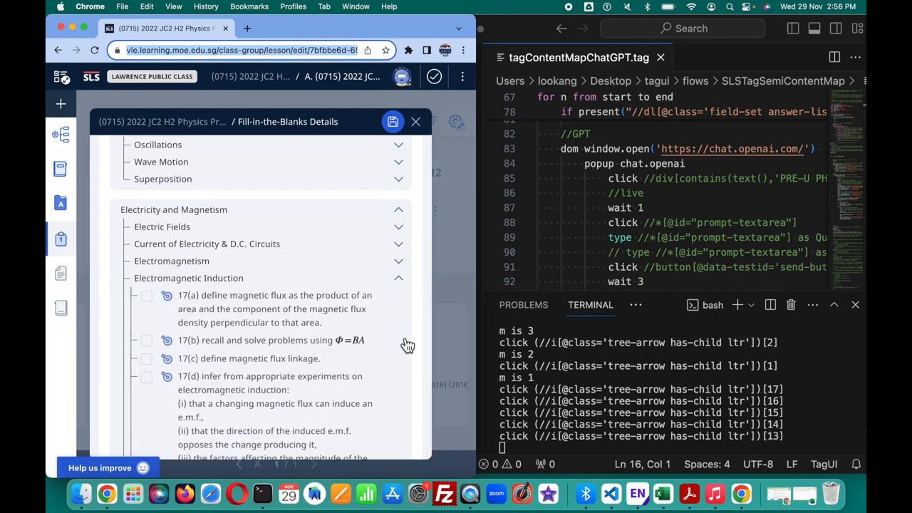
left_click(398, 227)
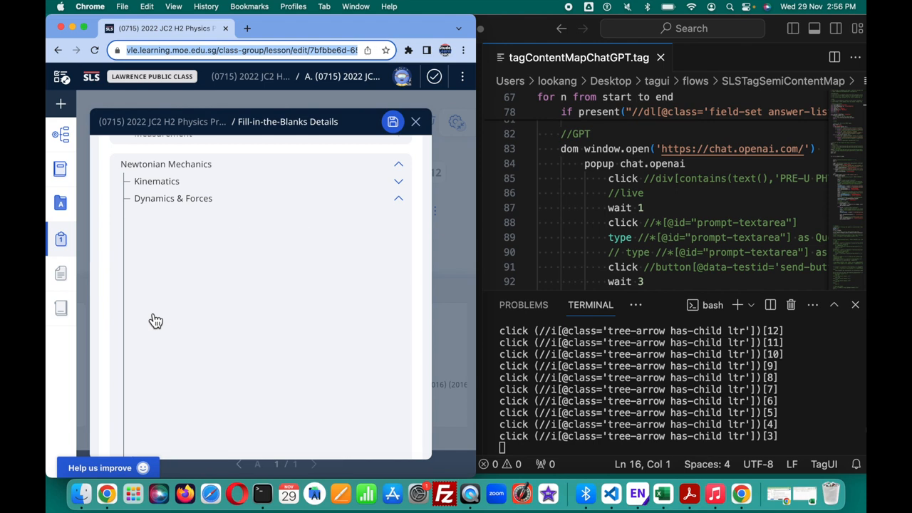
left_click(398, 142)
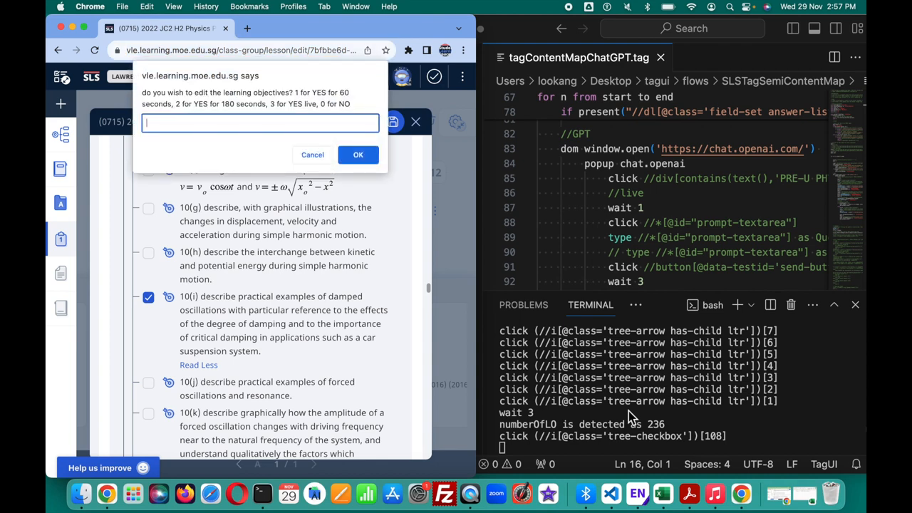
mouse_move(669, 424)
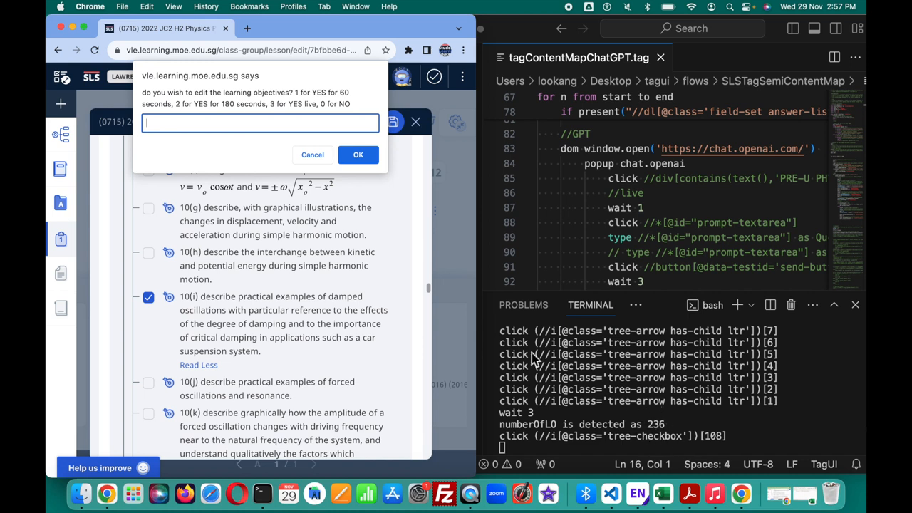
mouse_move(575, 410)
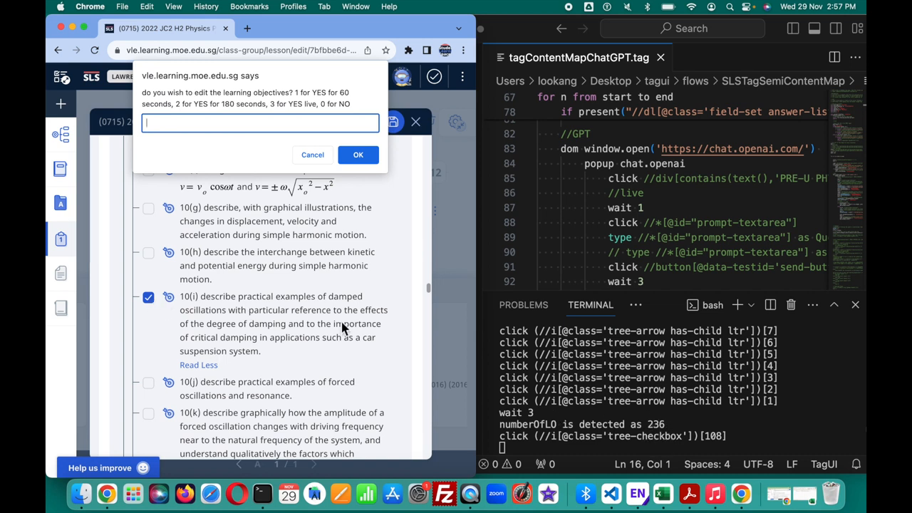
mouse_move(302, 232)
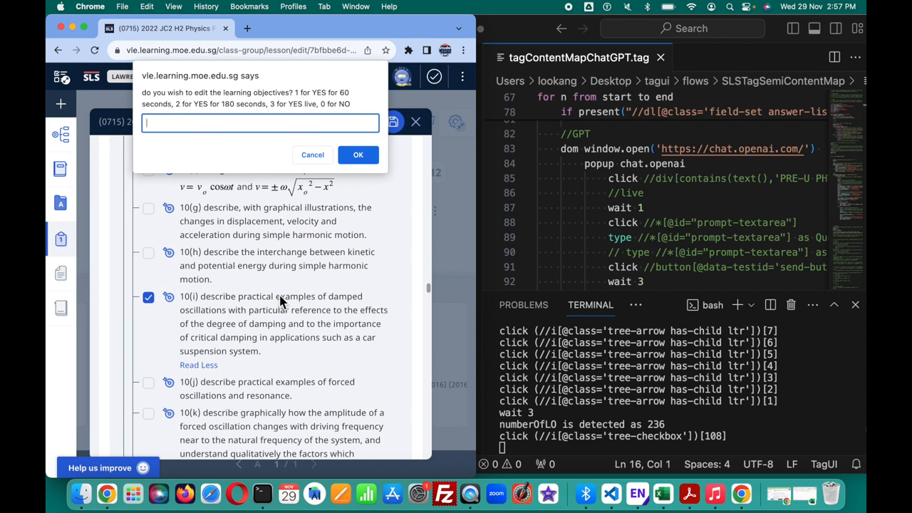
mouse_move(417, 394)
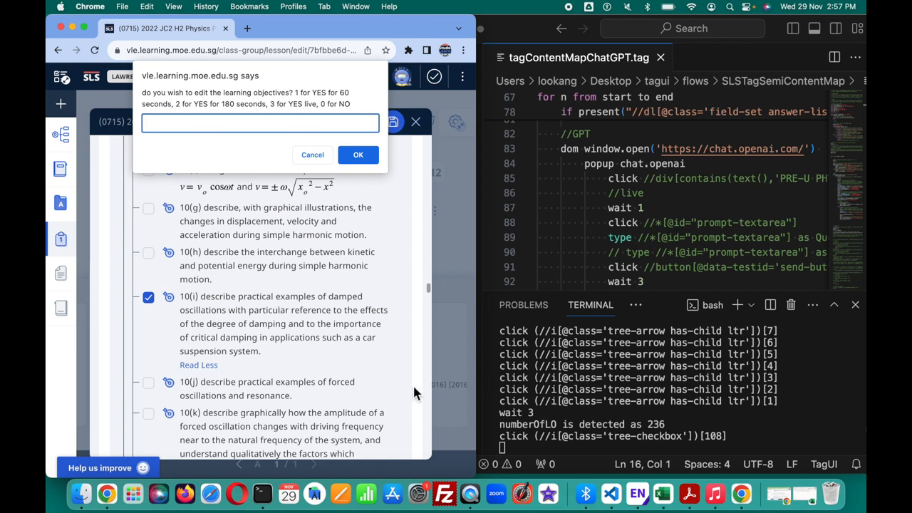
mouse_move(641, 445)
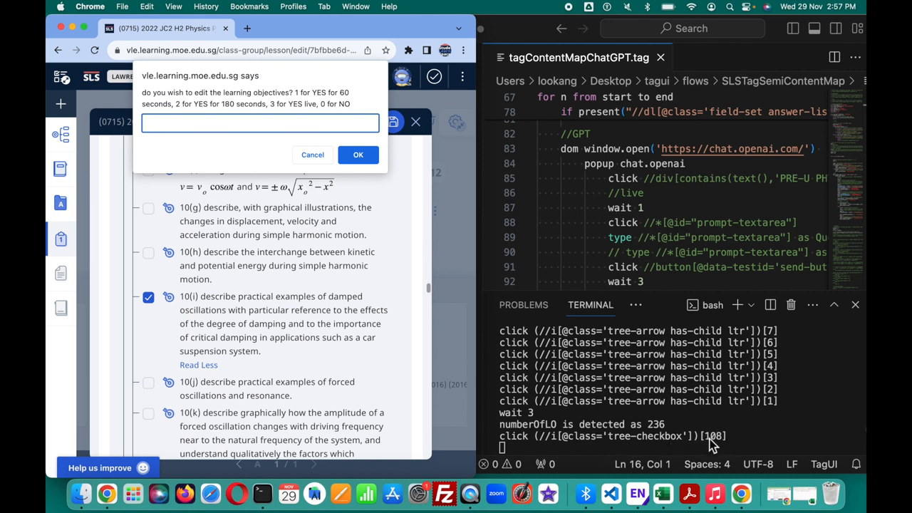
mouse_move(663, 493)
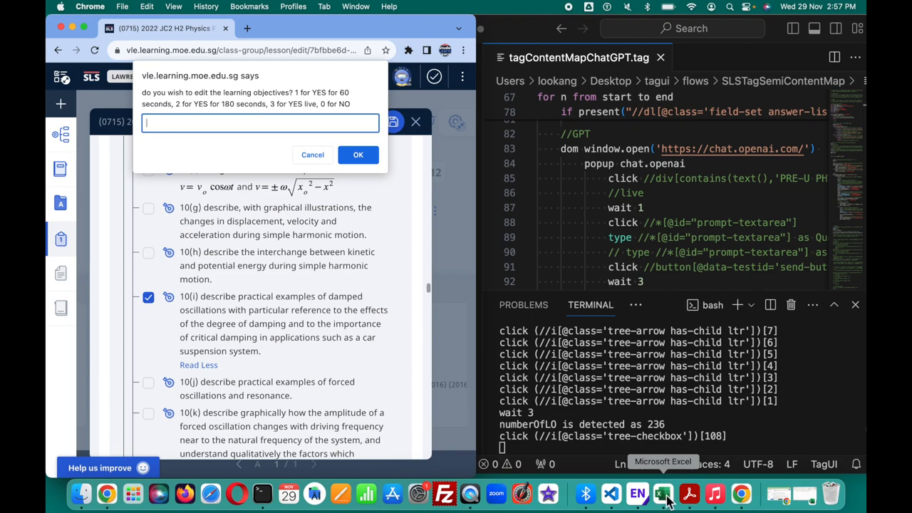
Bring Excel forward and scroll the PRE-U PHYSICS (H2) (2016) objectives sheet.
left_click(662, 493)
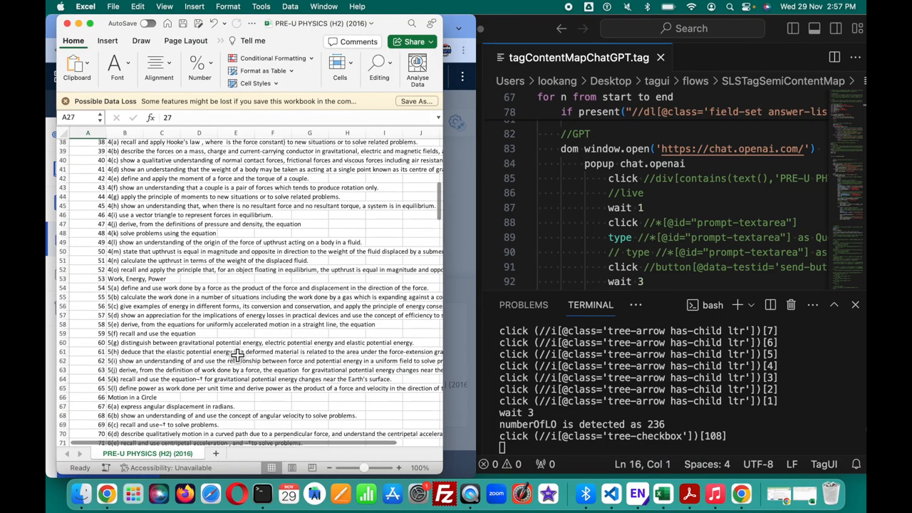
scroll("down", 3)
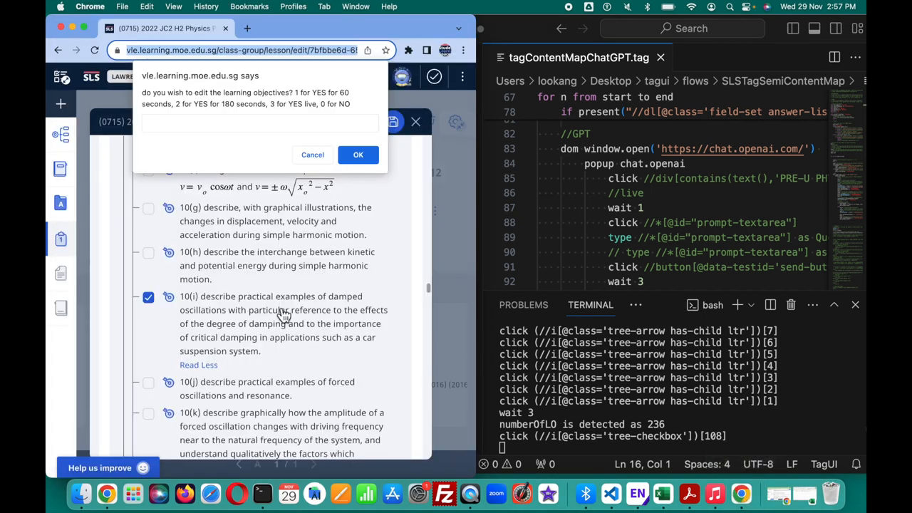
mouse_move(221, 305)
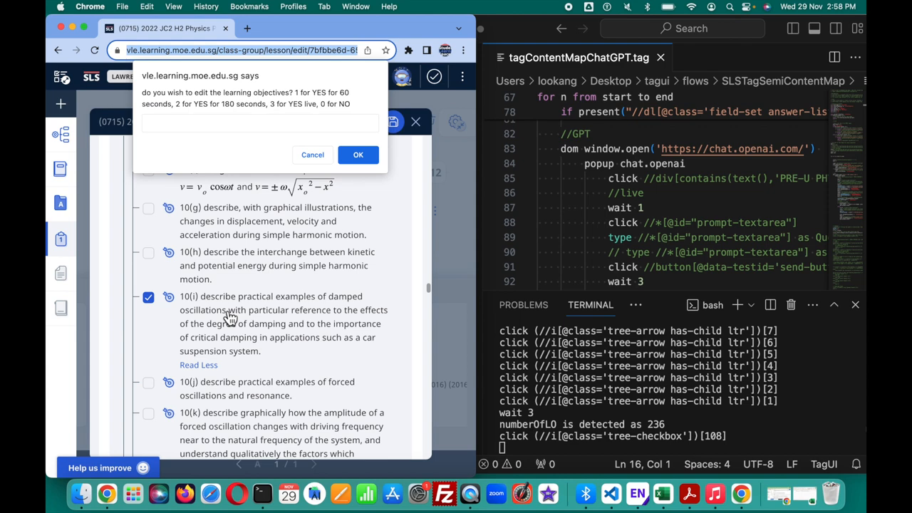
mouse_move(247, 28)
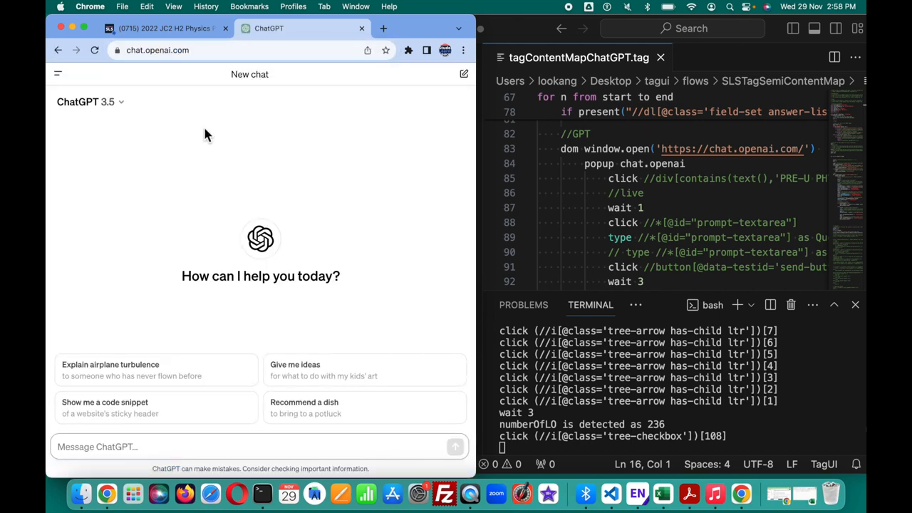
Open the PRE-U PHYSICS (H2) (2016).csv chat and scroll its learning objective list.
left_click(58, 73)
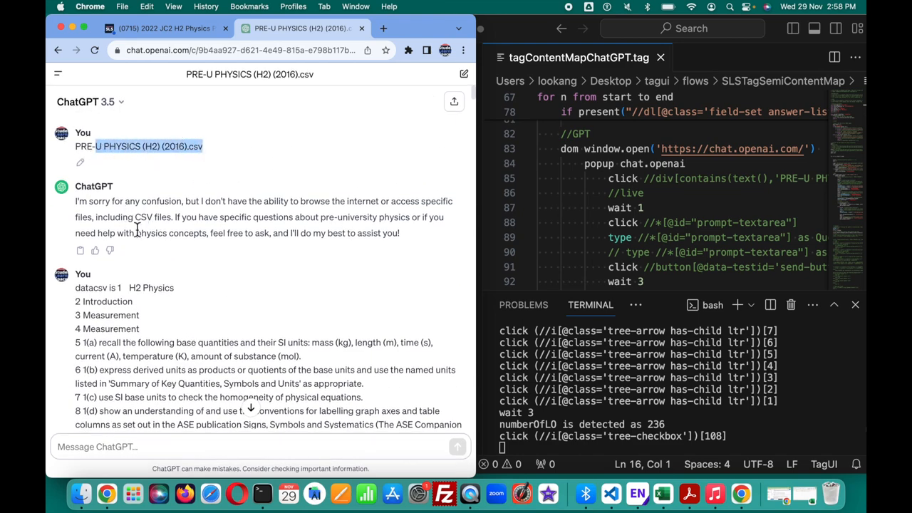
scroll("down", 3)
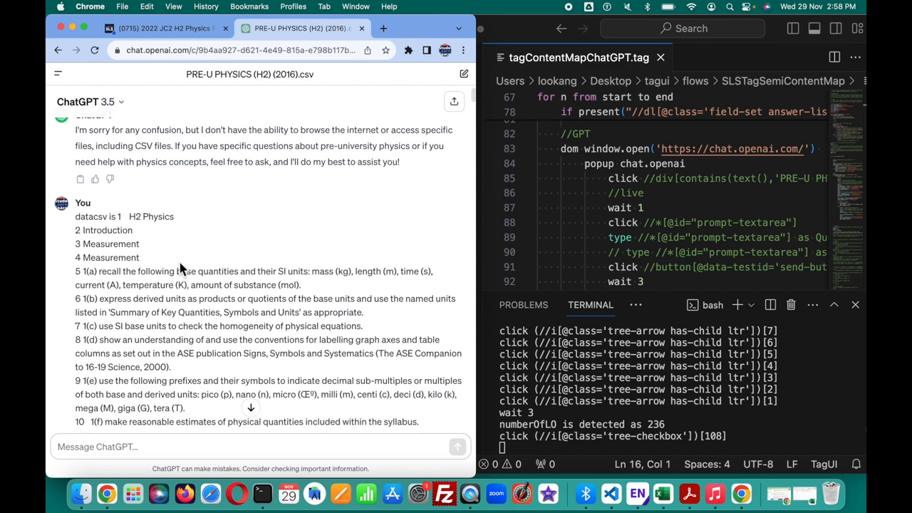
scroll("up", 3)
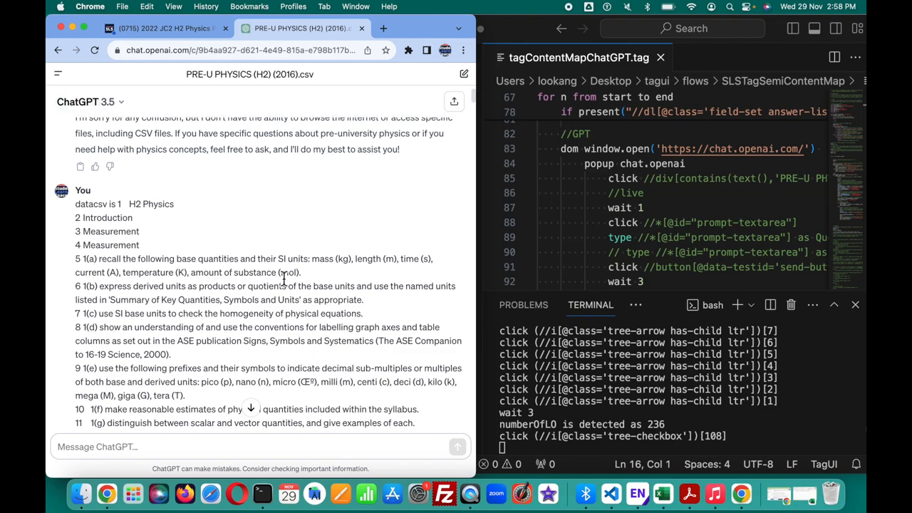
scroll("down", 3)
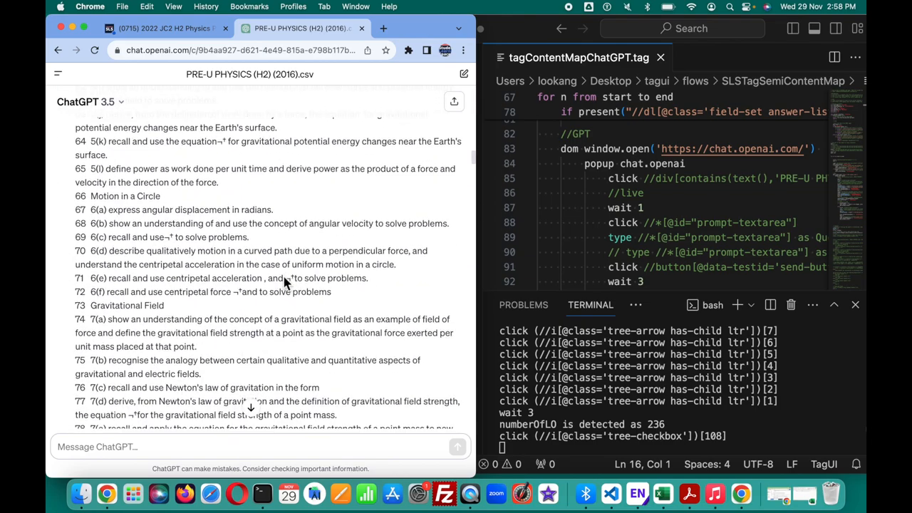
scroll("down", 3)
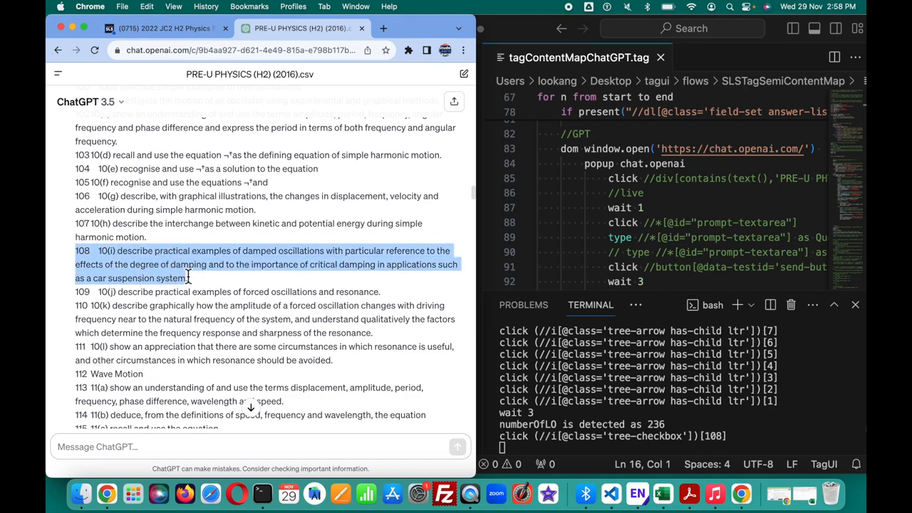
scroll("down", 3)
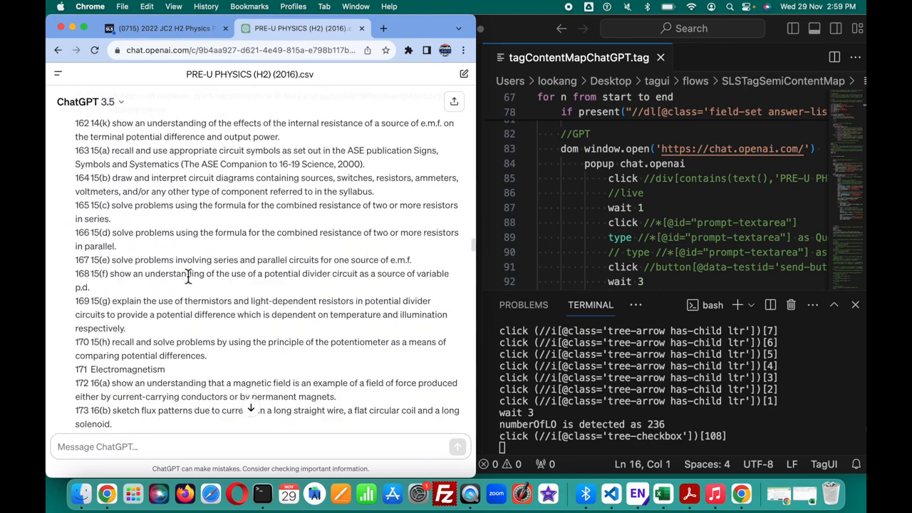
scroll("down", 3)
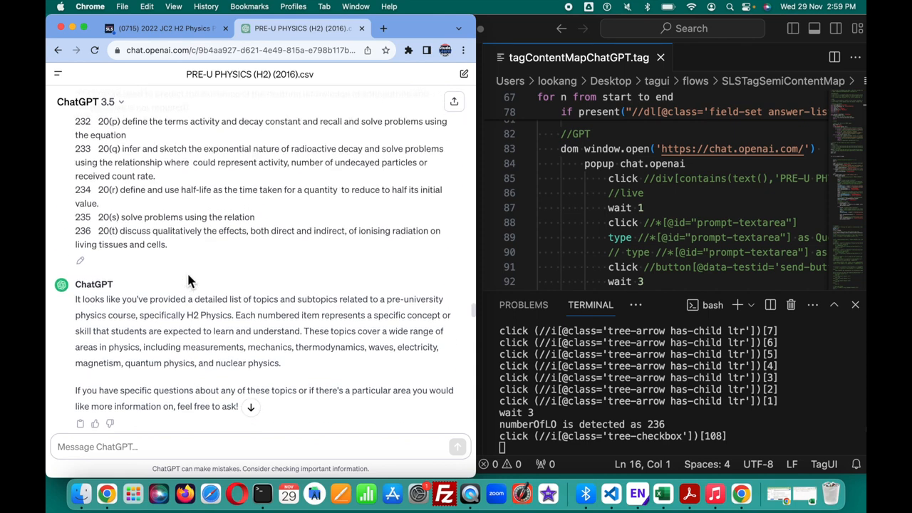
scroll("down", 3)
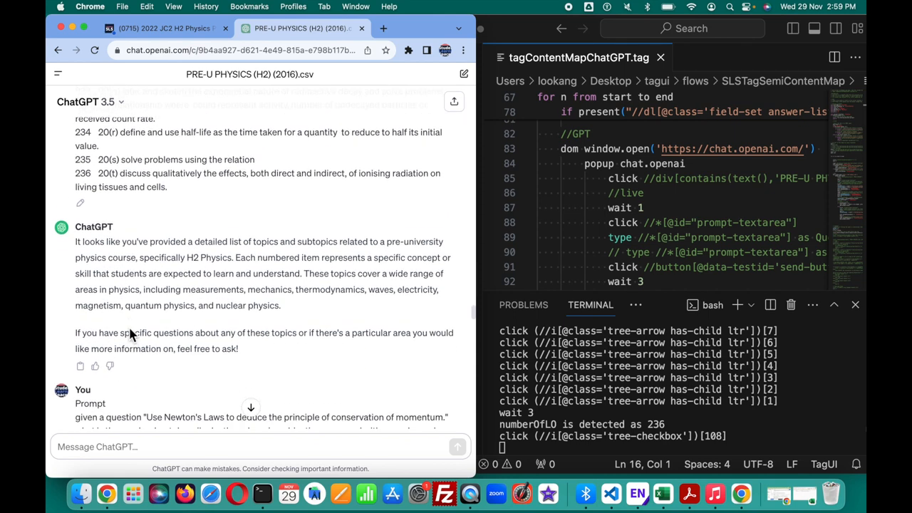
scroll("down", 3)
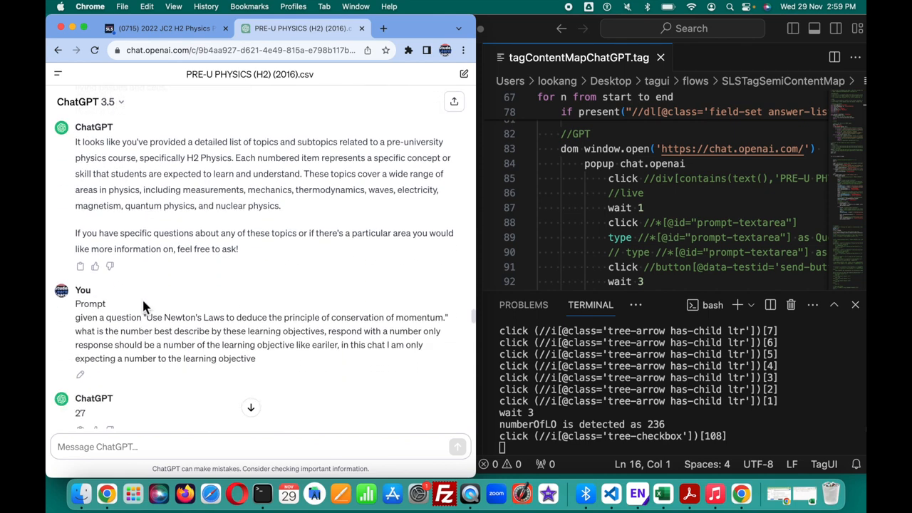
scroll("up", 3)
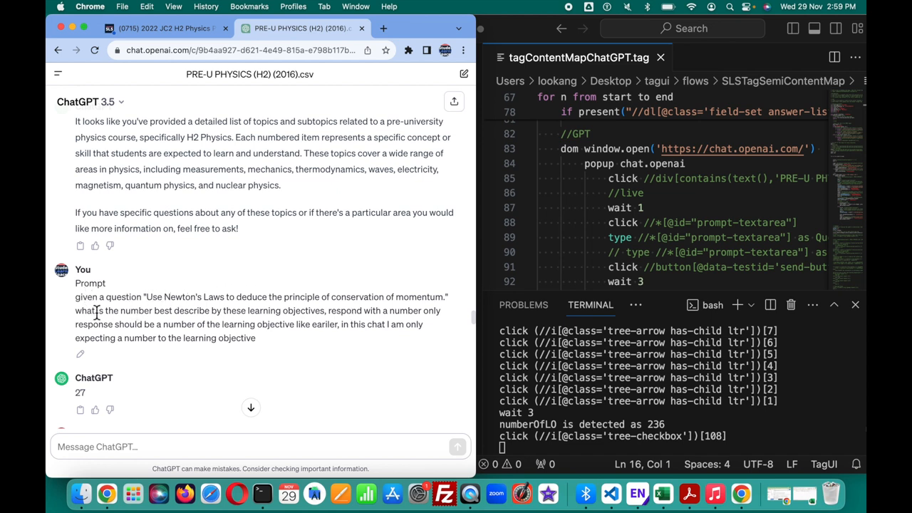
mouse_move(280, 313)
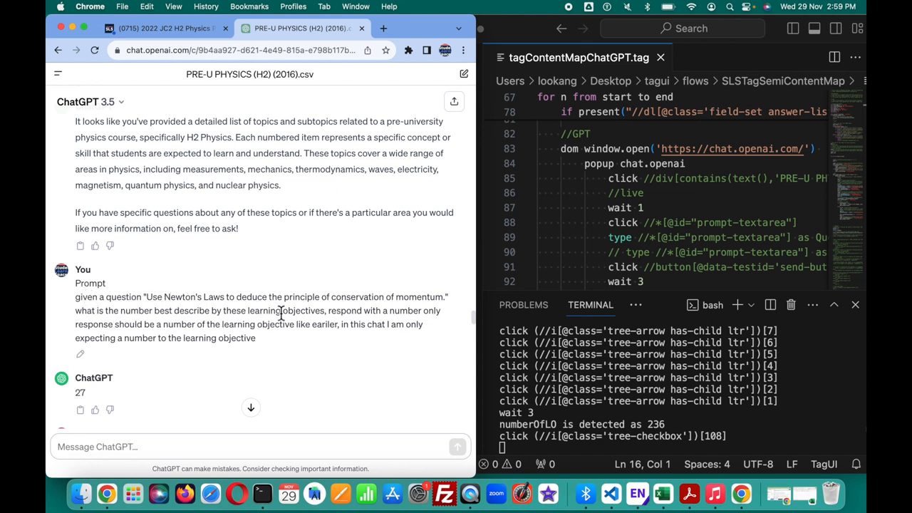
mouse_move(424, 317)
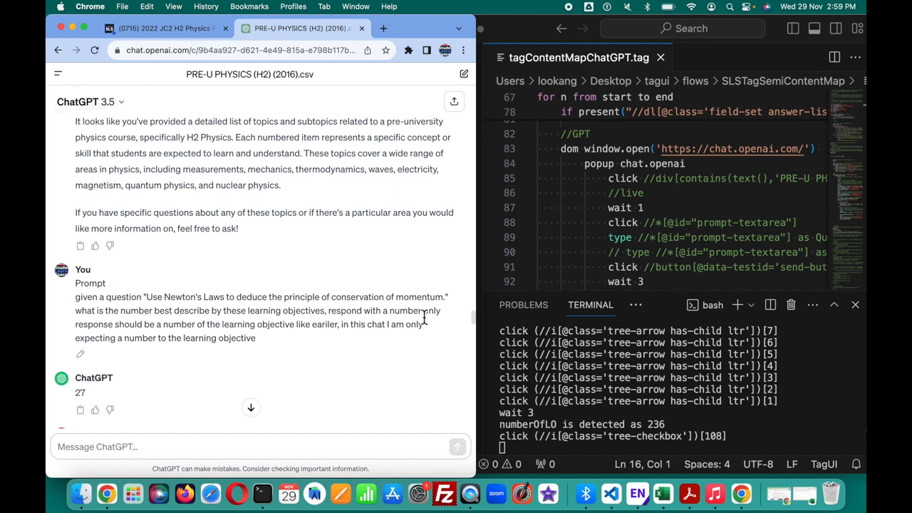
mouse_move(375, 328)
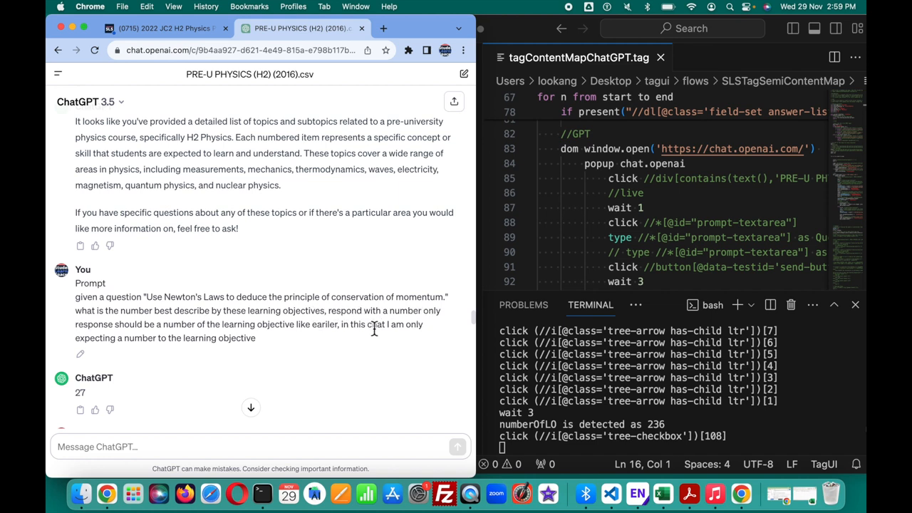
mouse_move(191, 348)
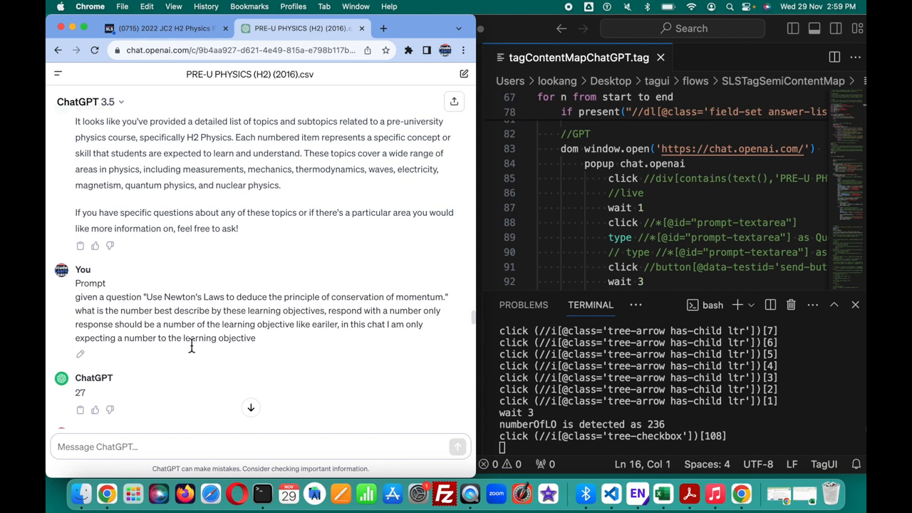
Scroll through the prompts and replies returning numbers 27 and 33.
scroll("down", 3)
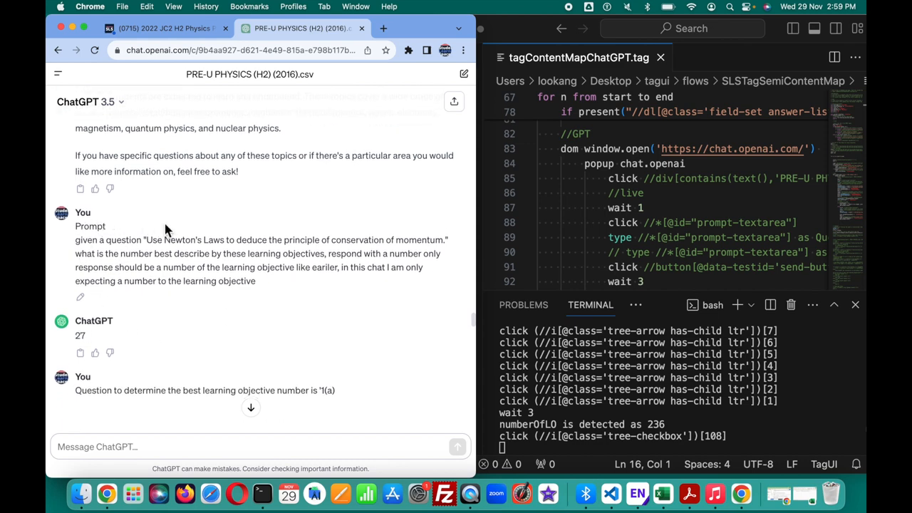
scroll("up", 3)
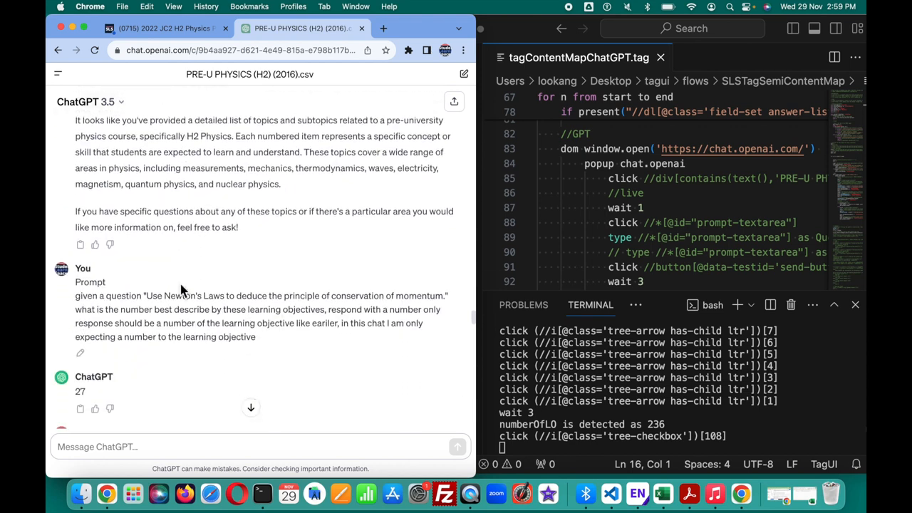
scroll("down", 3)
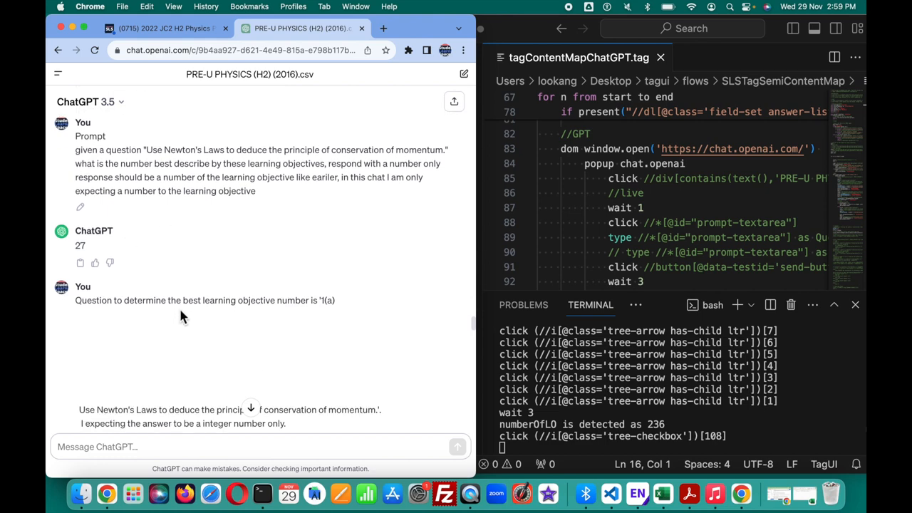
scroll("down", 3)
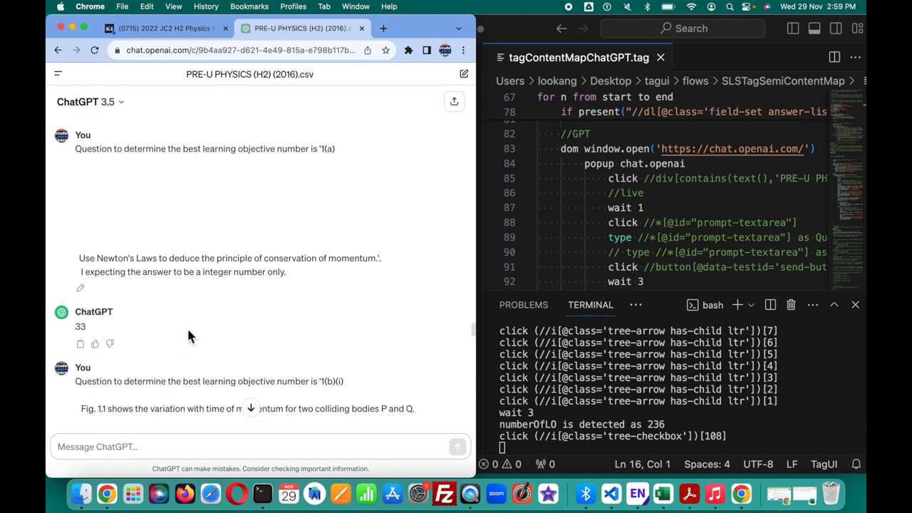
mouse_move(239, 140)
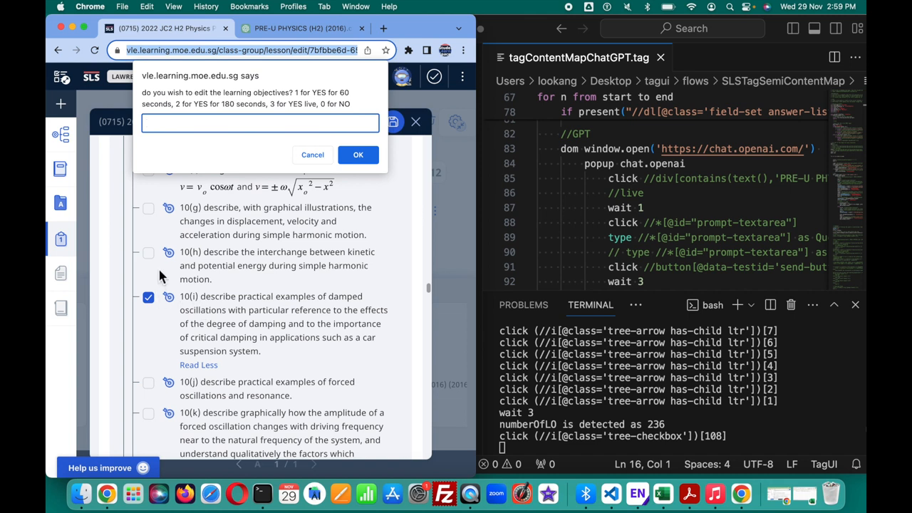
mouse_move(206, 340)
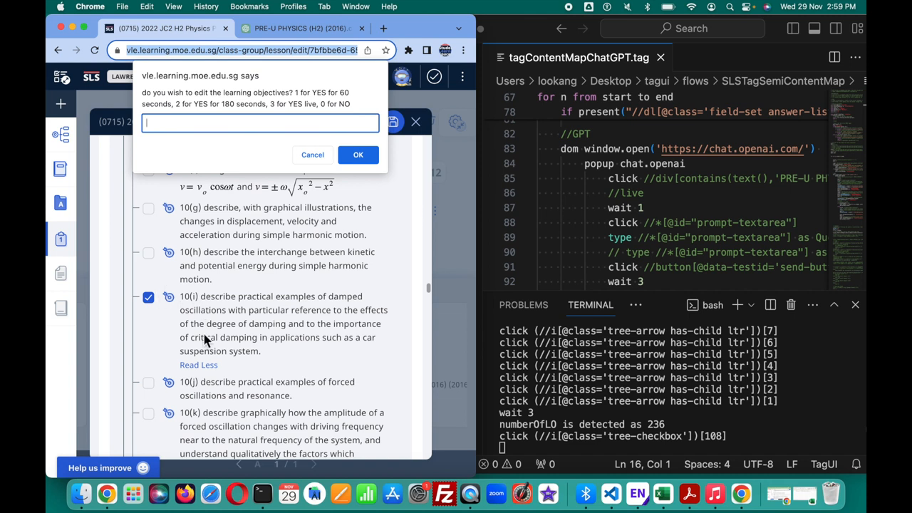
mouse_move(148, 257)
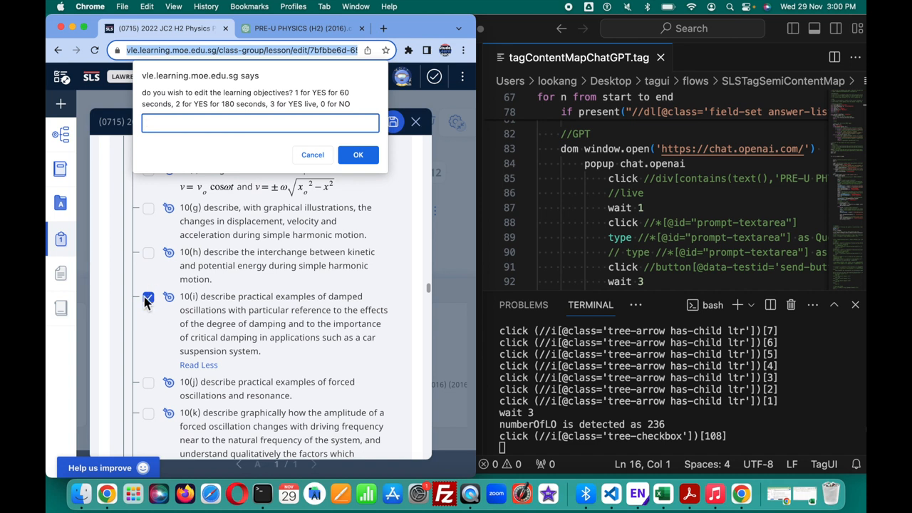
Answer the objective-editing prompt with 0 to keep the single PRE-U PHYSICS tag.
left_click(259, 122)
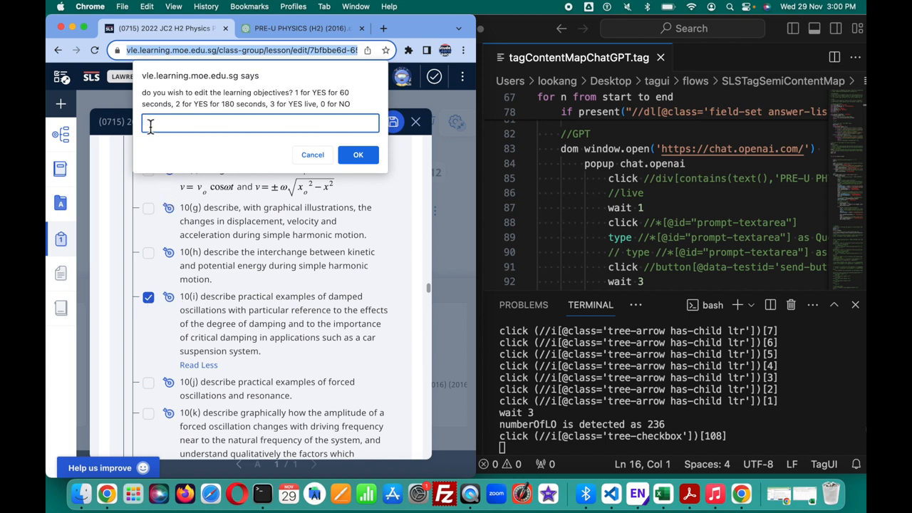
mouse_move(252, 125)
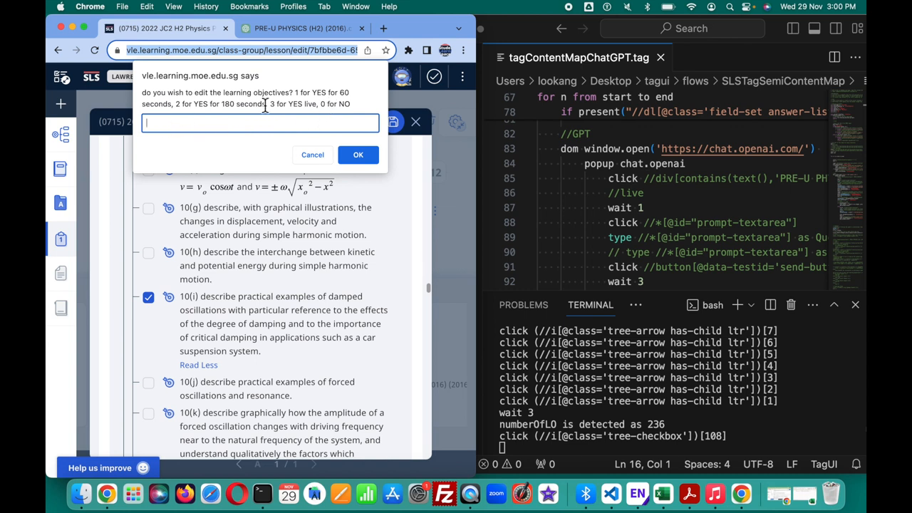
mouse_move(158, 260)
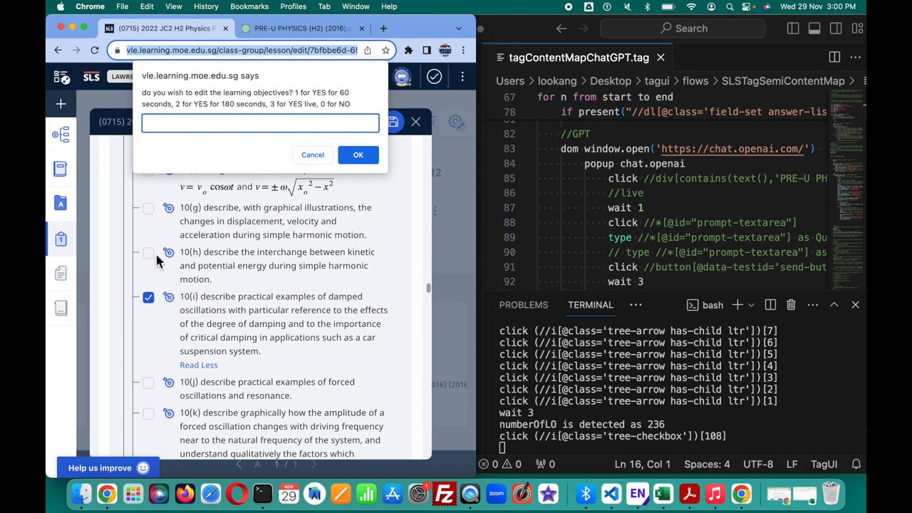
left_click(256, 123)
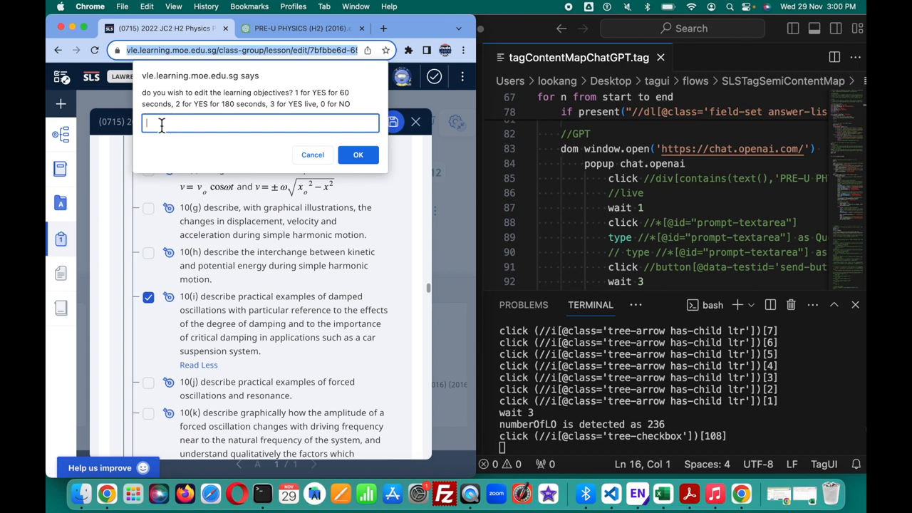
type("0")
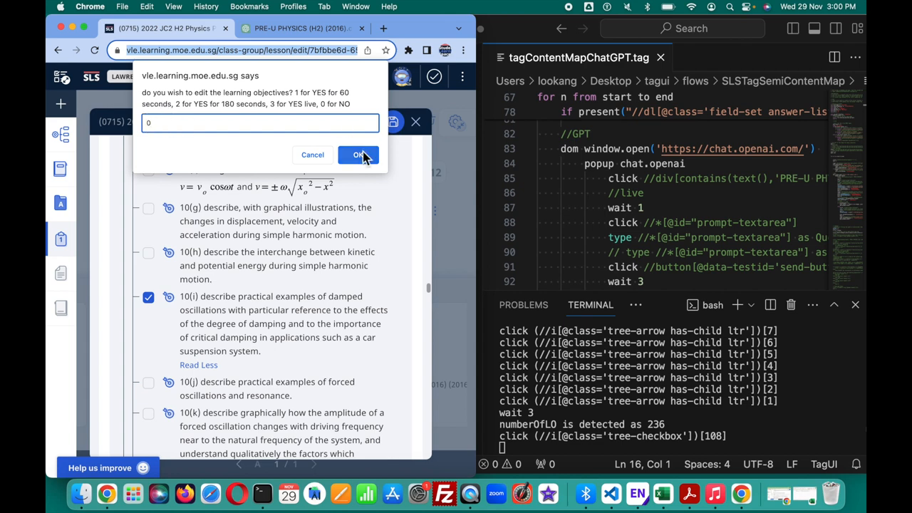
left_click(358, 154)
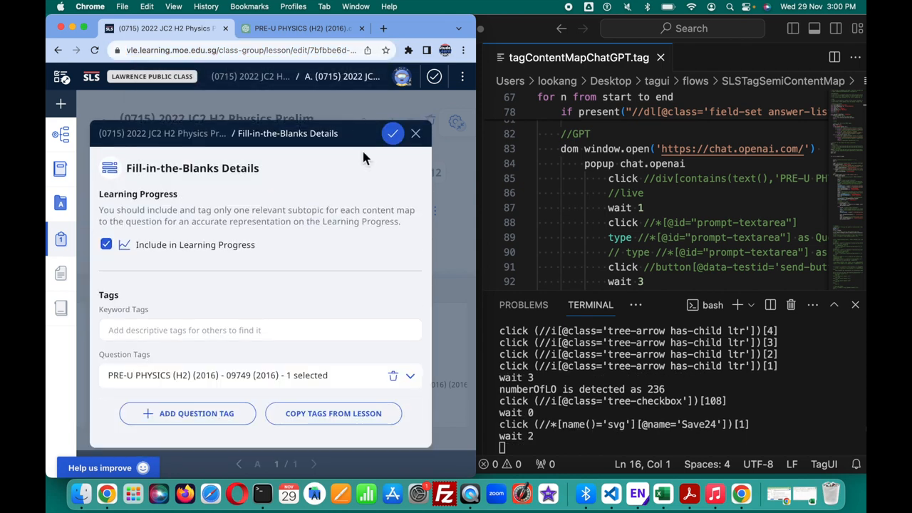
Save the Fill-in-the-Blanks Details panel with its checkmark.
left_click(392, 133)
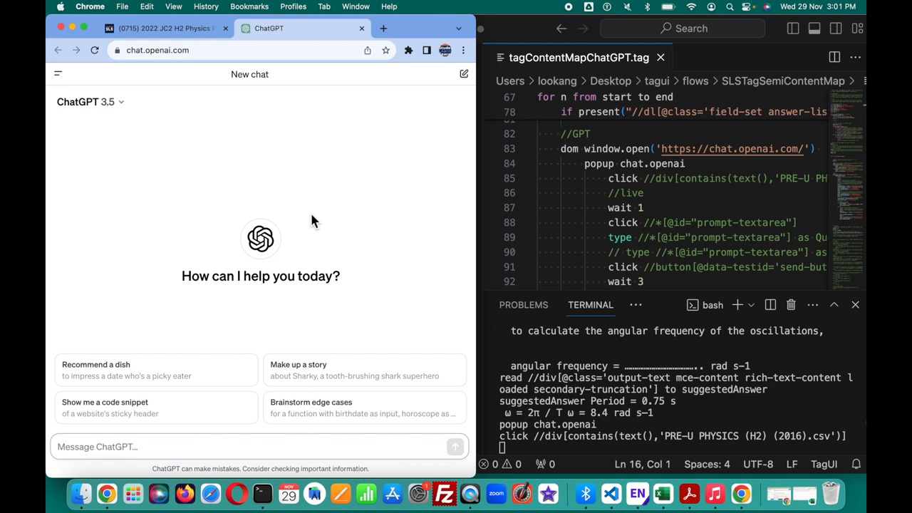
Enter the spring angular-frequency question (Fig. 2.1, 2.2) requesting an integer index, receiving 68.
left_click(58, 74)
type("Question to determine the best learnin")
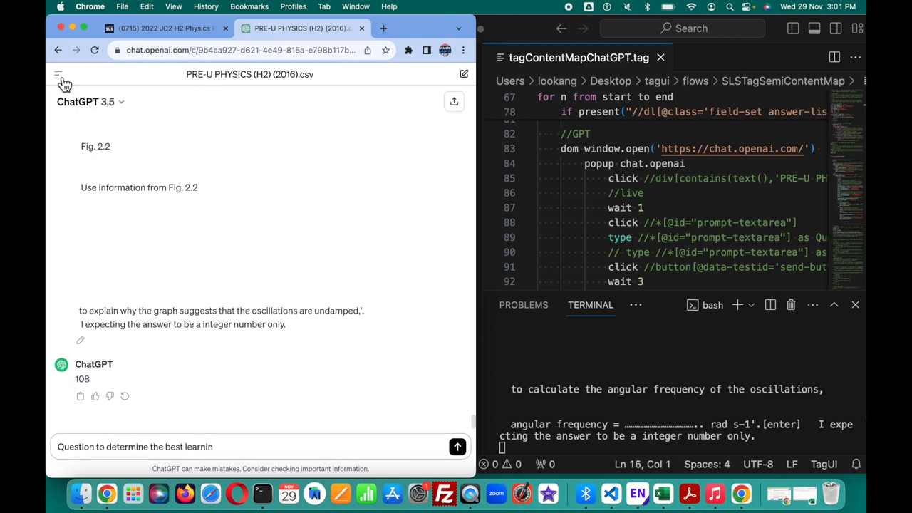
left_click(59, 74)
type(" investigate the oscillation")
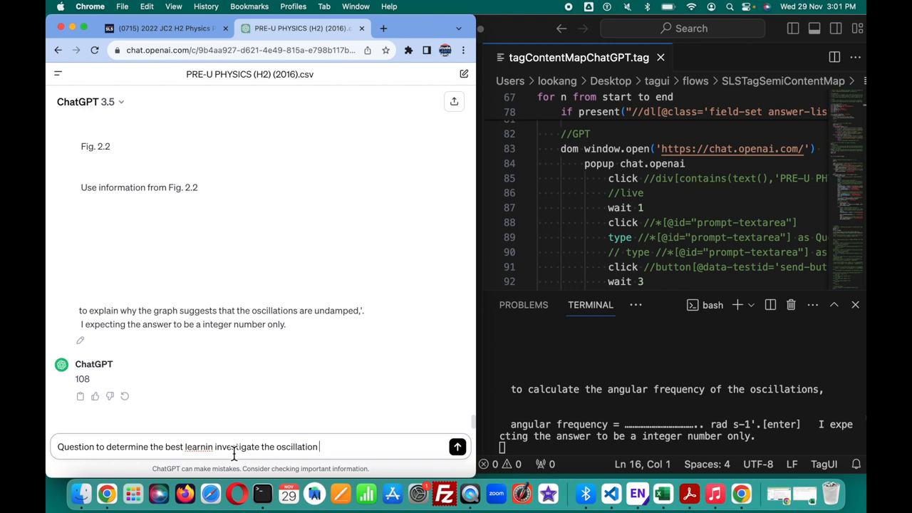
type("of a mass suspended from the")
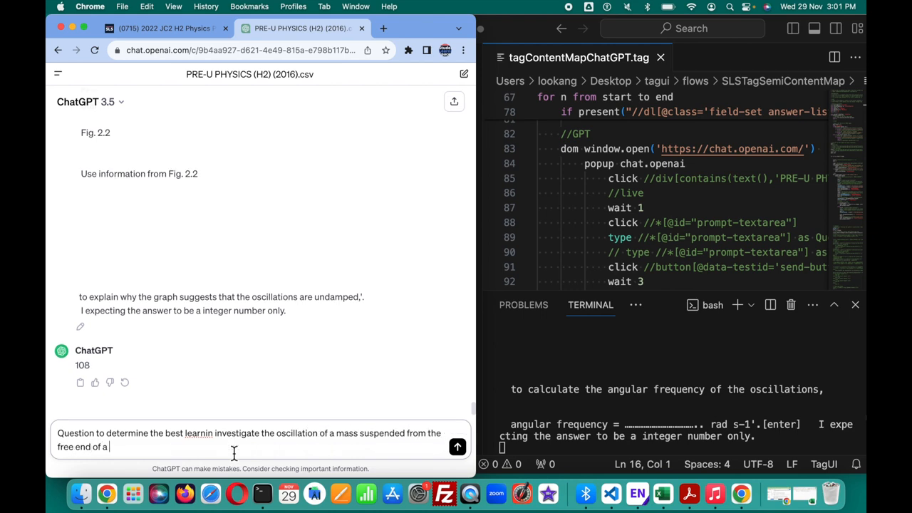
type("spring, as illustrate")
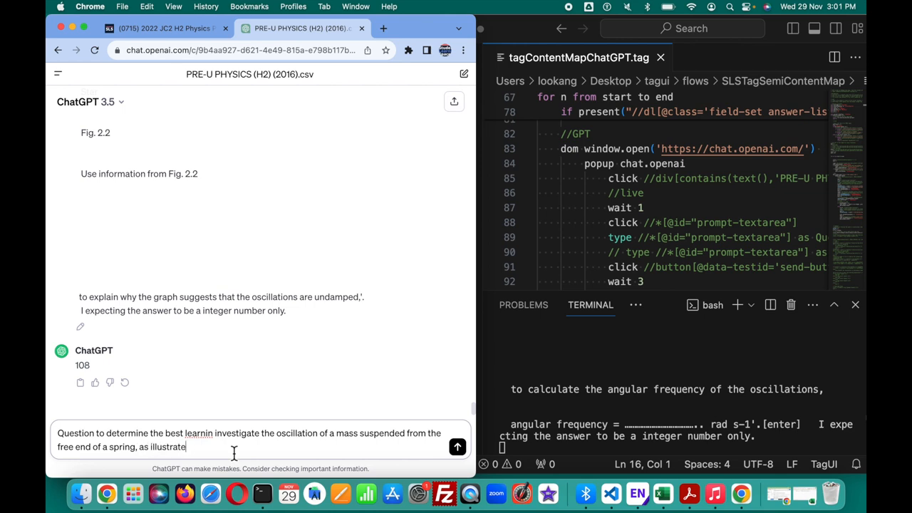
type("d in Fig. 2.1.")
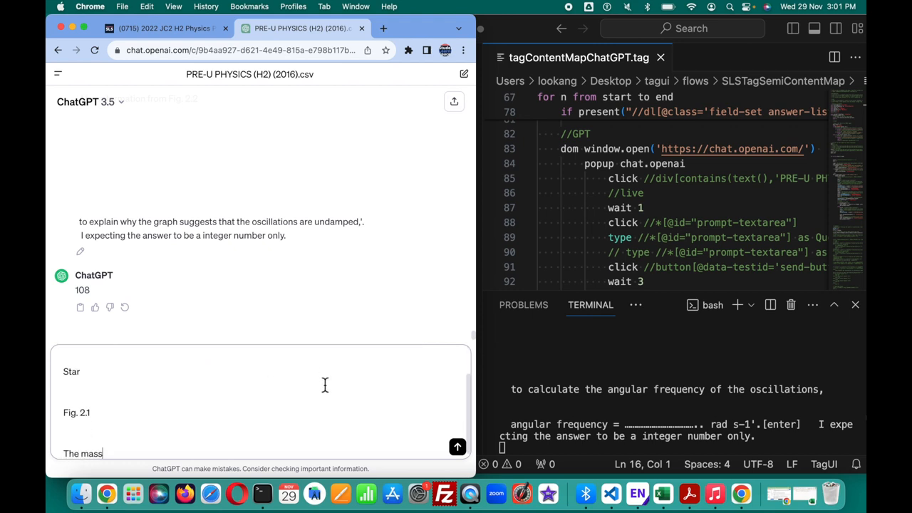
type("is pulled downwards")
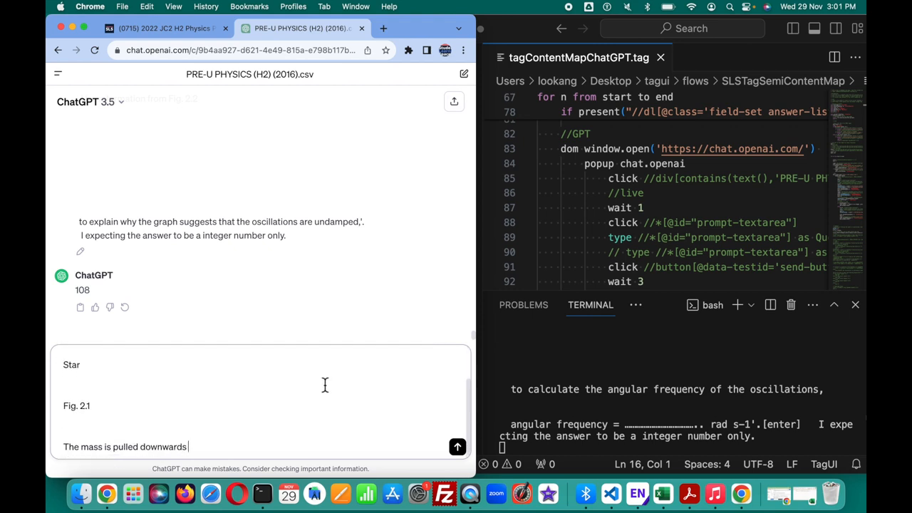
type("and then released. The variation with time")
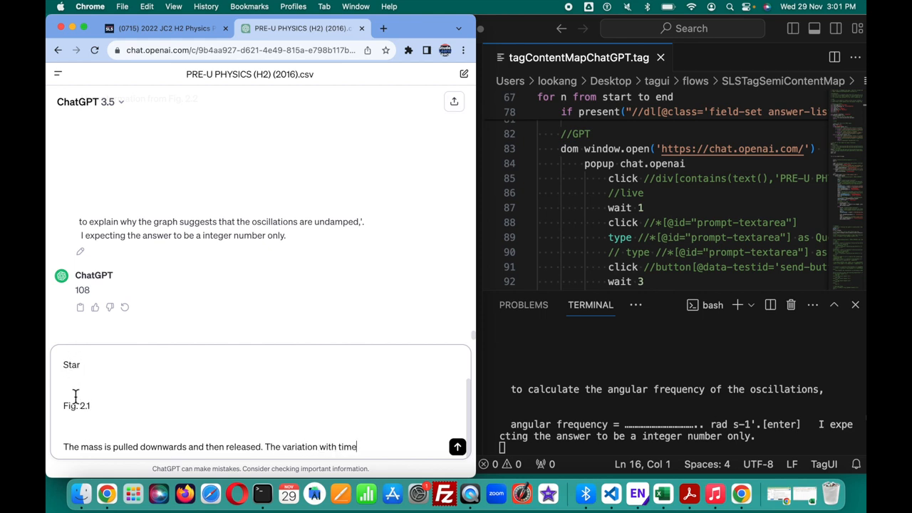
type("t of the displacement")
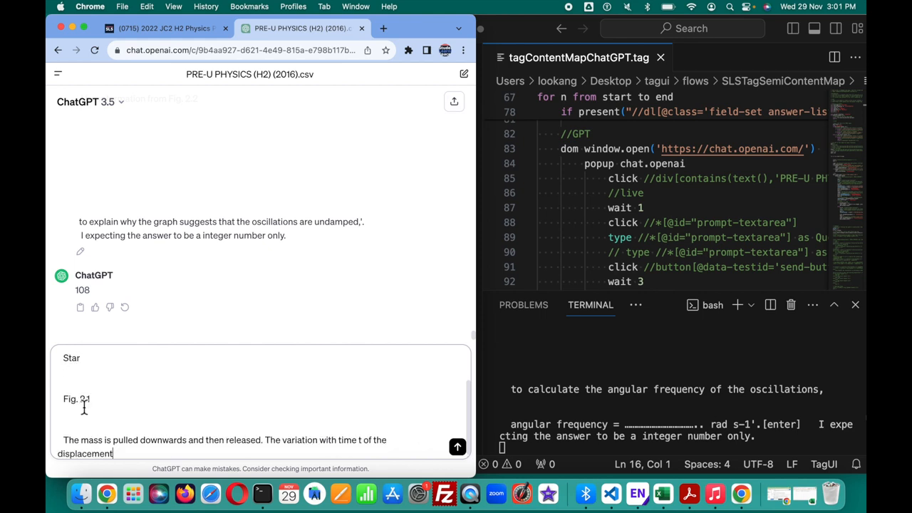
type("y of the mass is sho")
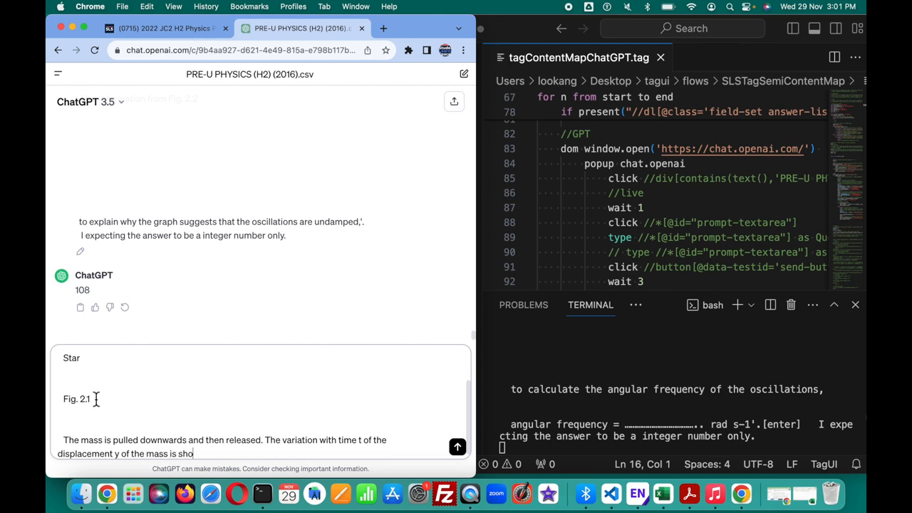
type("shown in Fig. 2.2.")
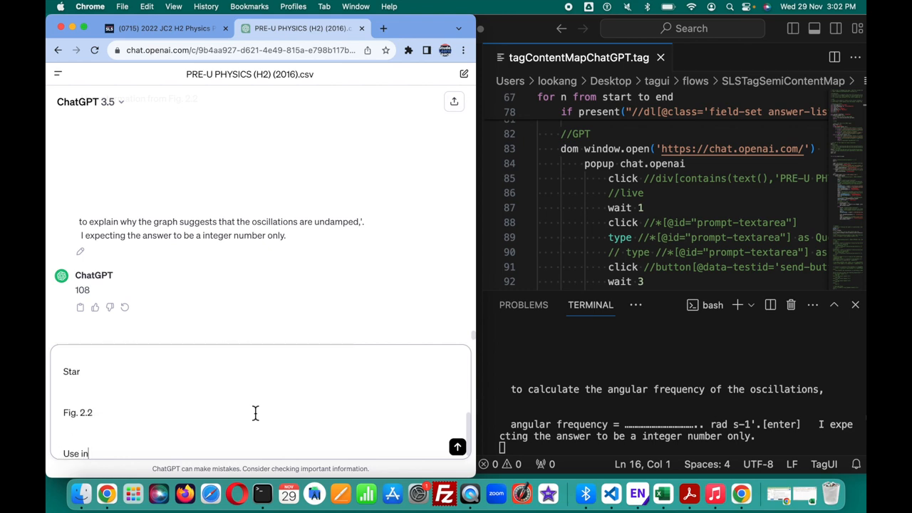
type("formation from Fig. 2.")
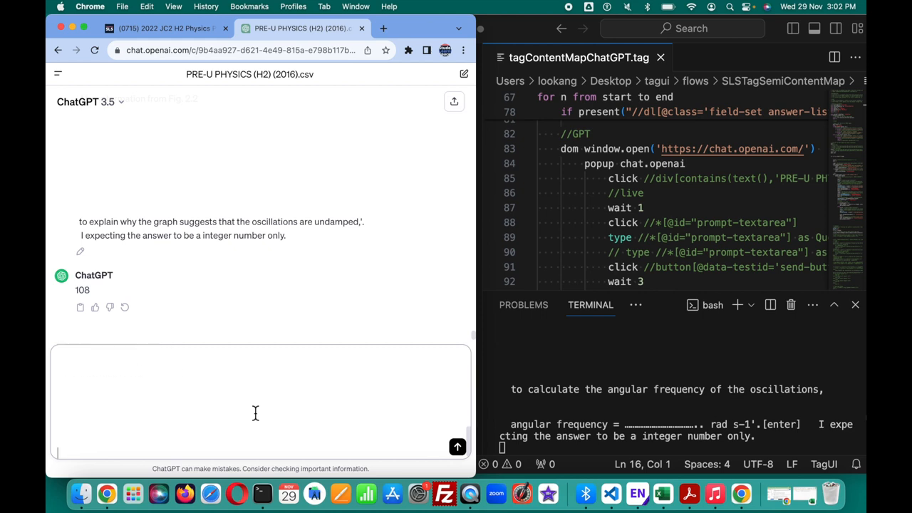
type("to calculate the ang")
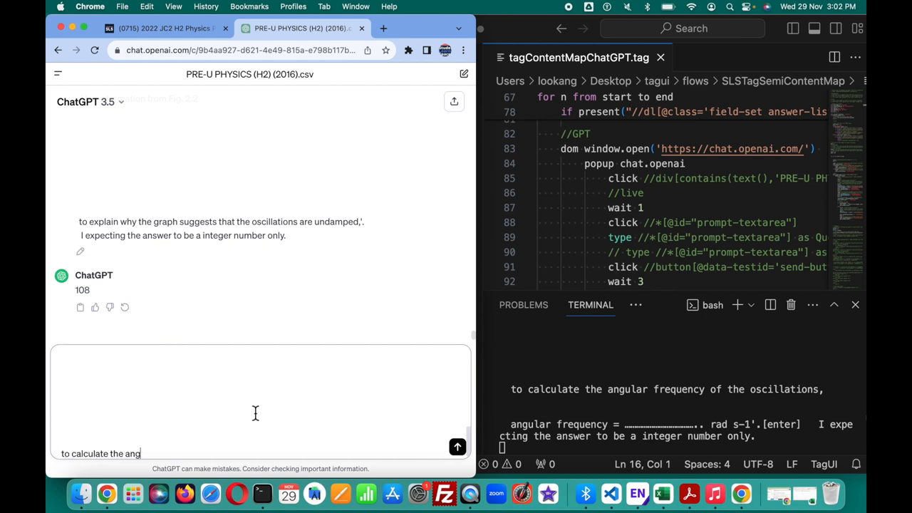
type("ular frequency of the oscillations,")
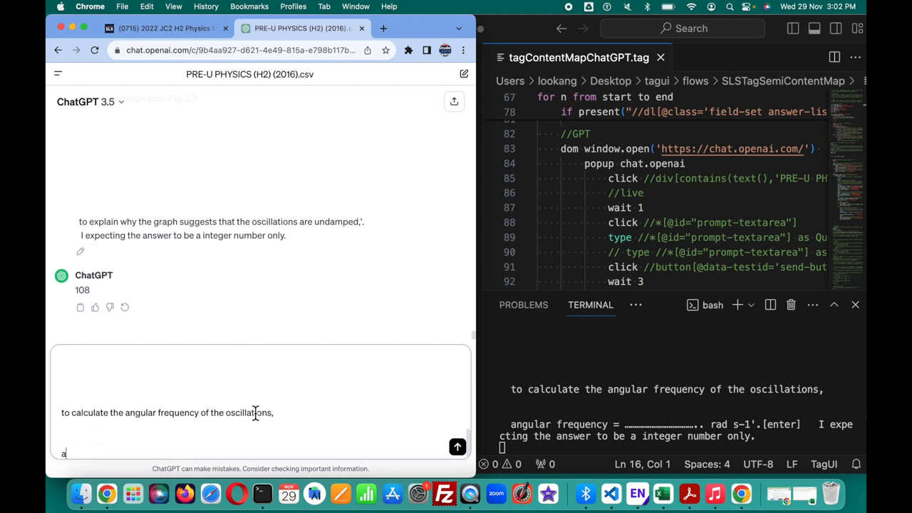
type("ngular frequency = ............................ rad s−1'.")
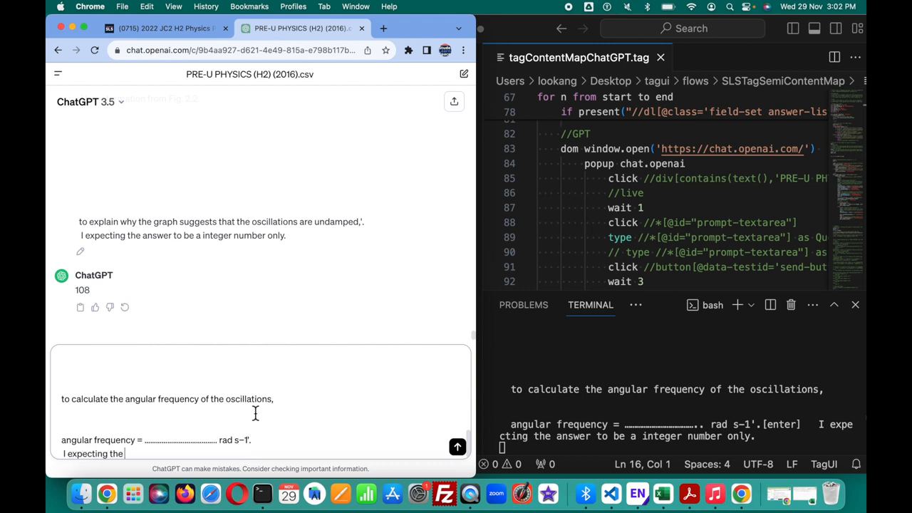
type("answer to be a integer")
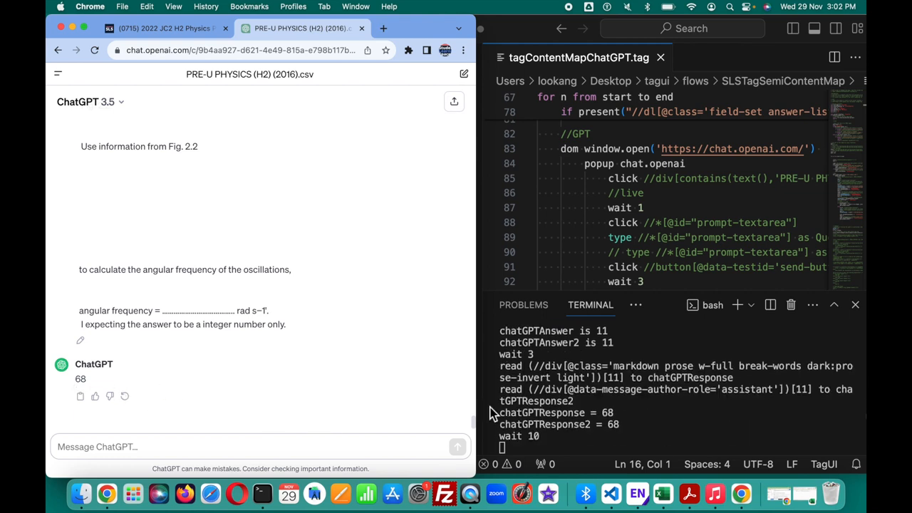
mouse_move(622, 424)
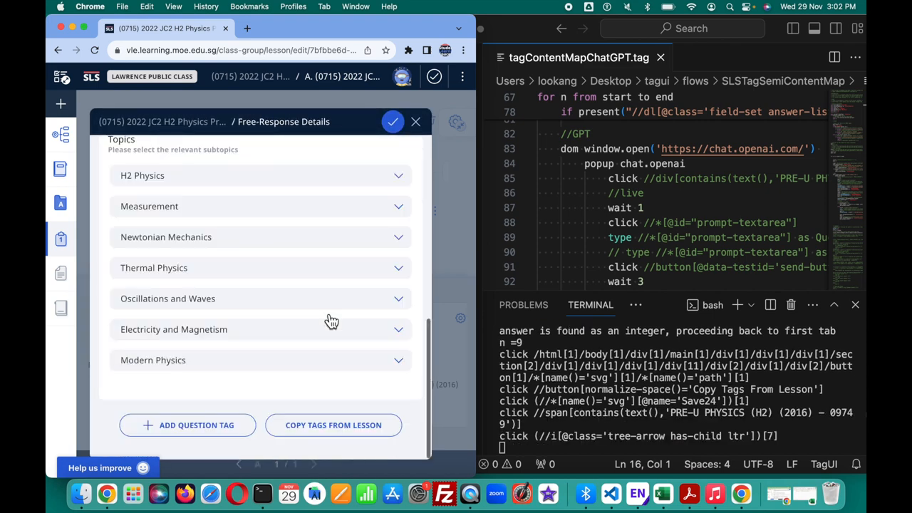
Expand the topic tree and tick learning objective 6(b) on angular velocity.
left_click(398, 298)
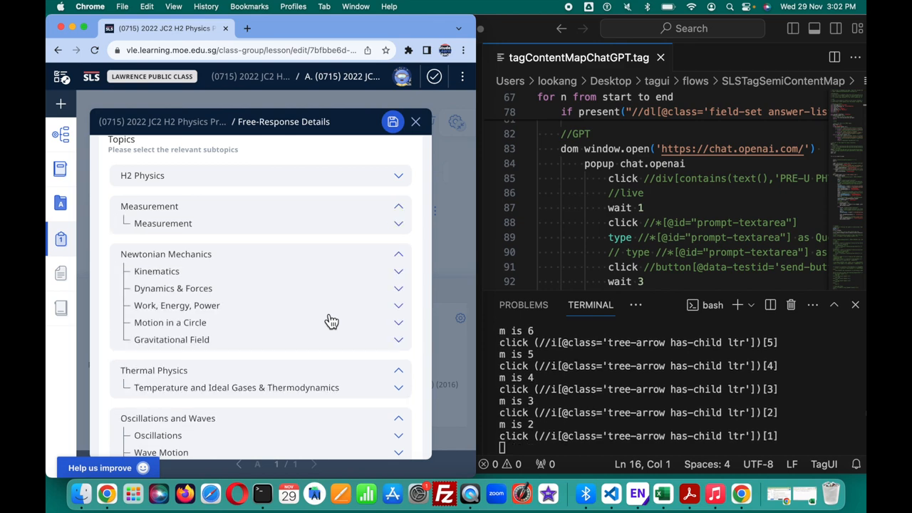
scroll("down", 3)
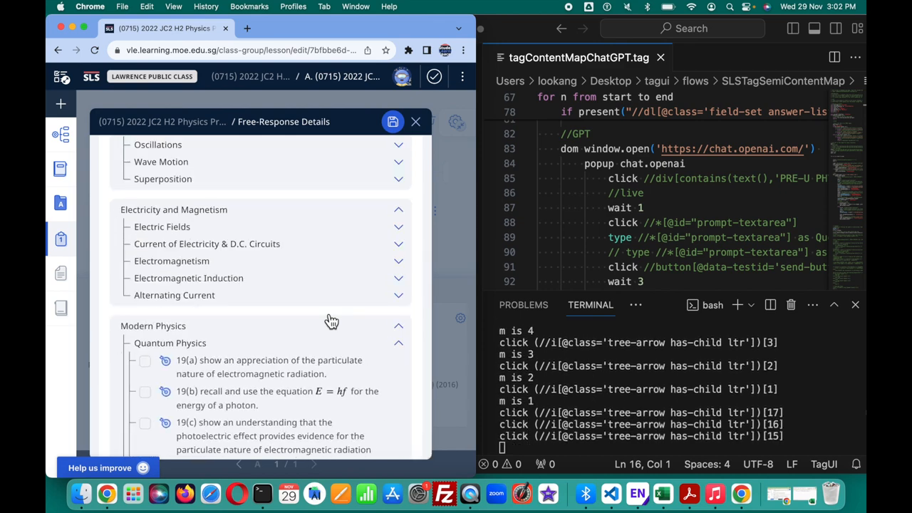
left_click(398, 261)
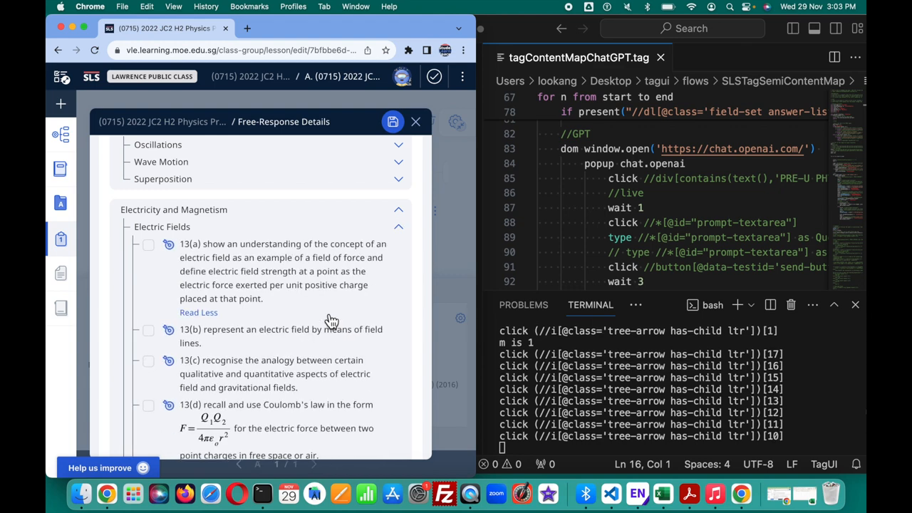
scroll("up", 3)
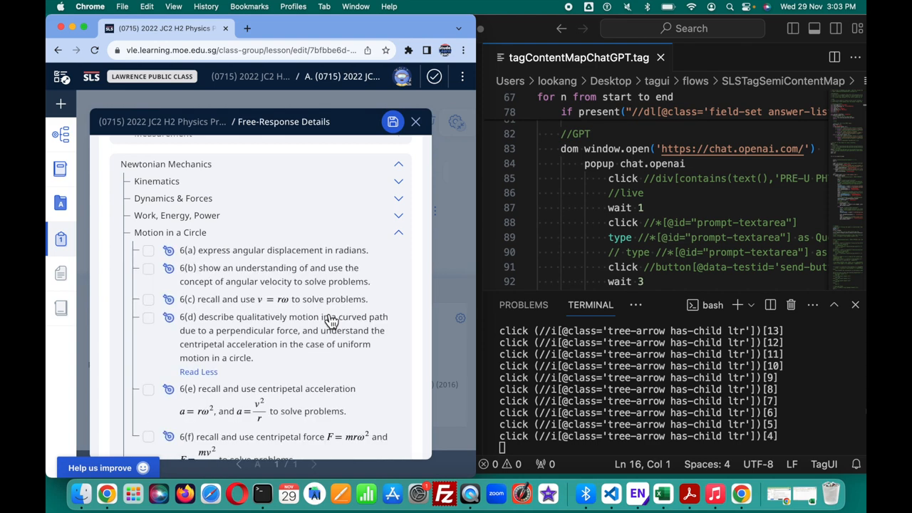
scroll("up", 3)
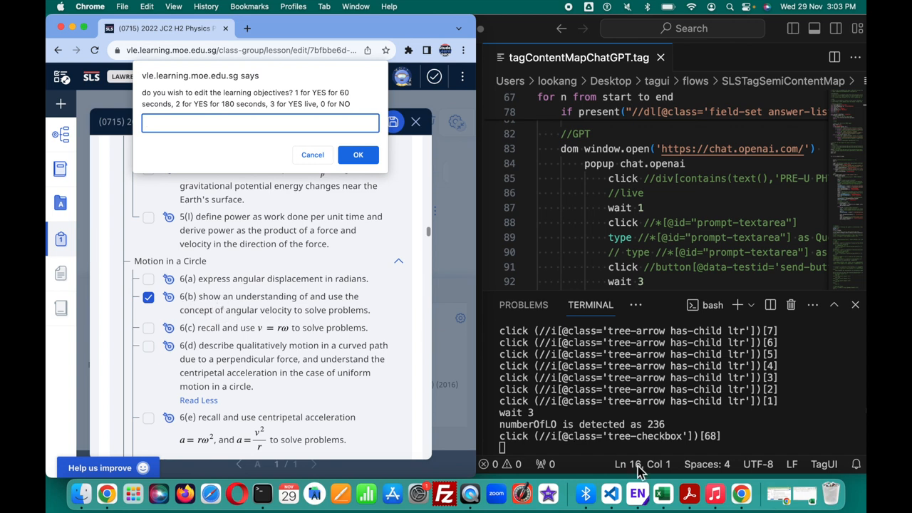
mouse_move(662, 493)
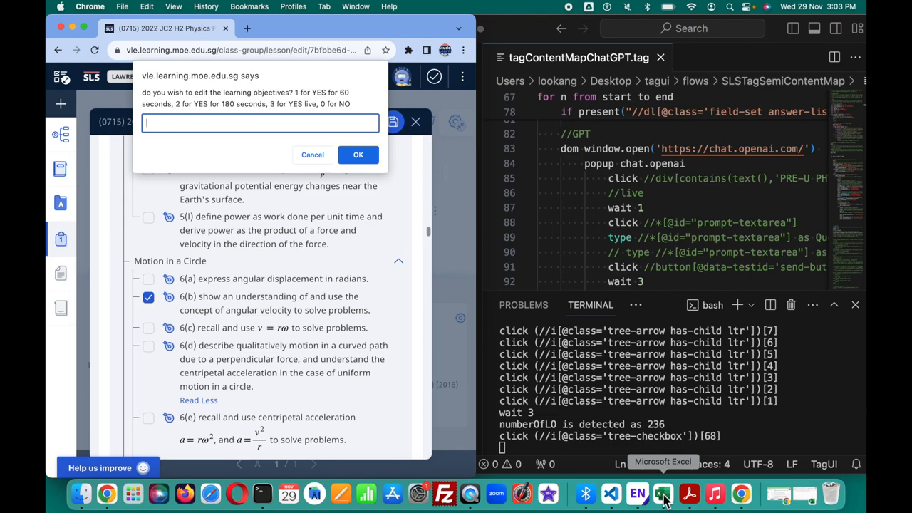
Check spreadsheet row 108, then answer 1 to keep editing objectives for 60 seconds.
left_click(662, 493)
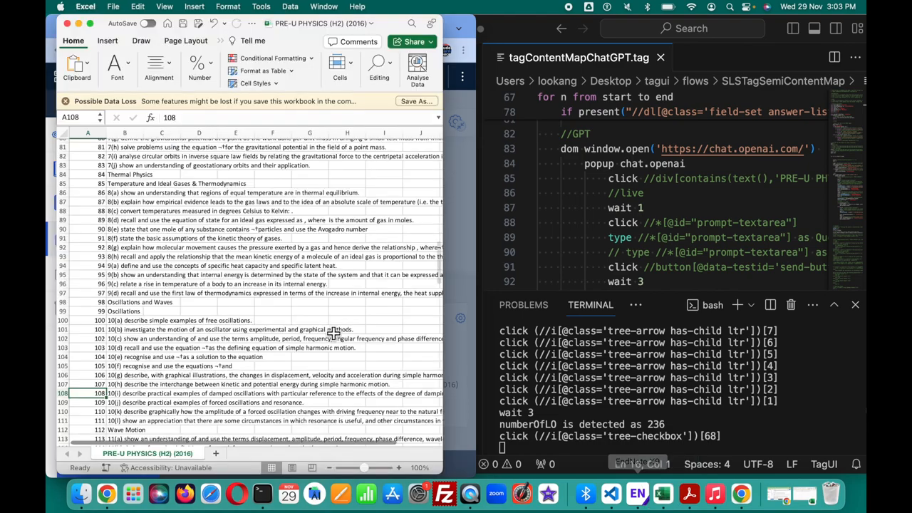
scroll("up", 3)
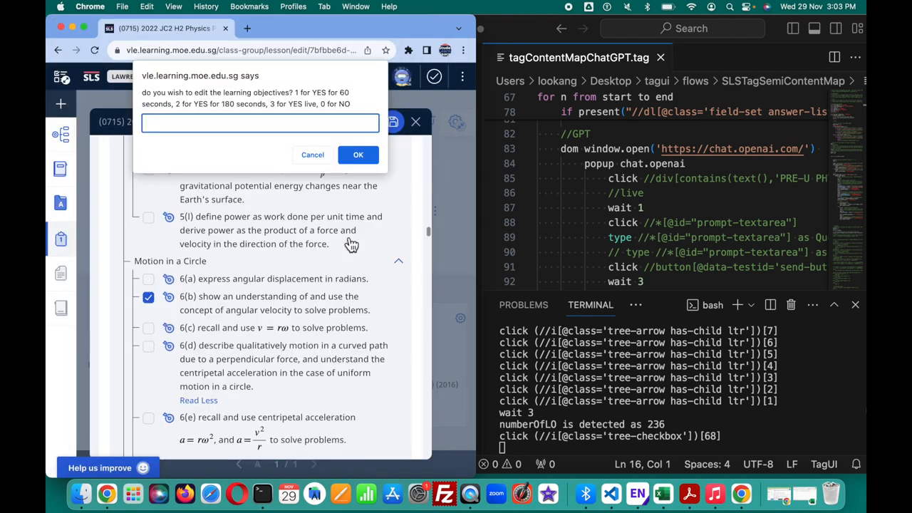
left_click(189, 122)
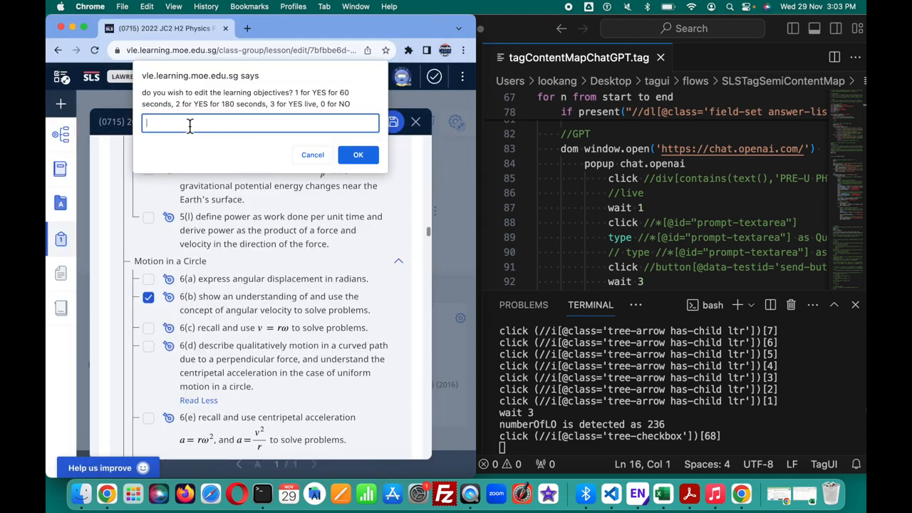
type("1")
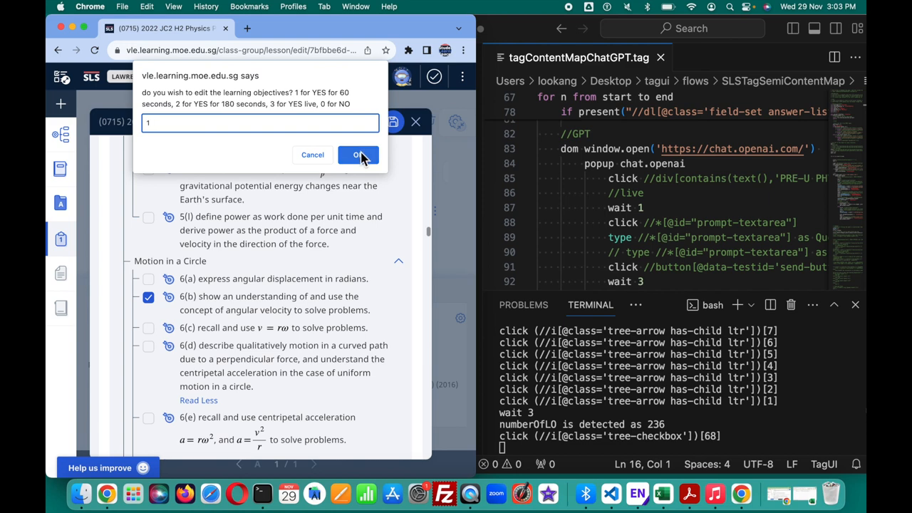
left_click(358, 154)
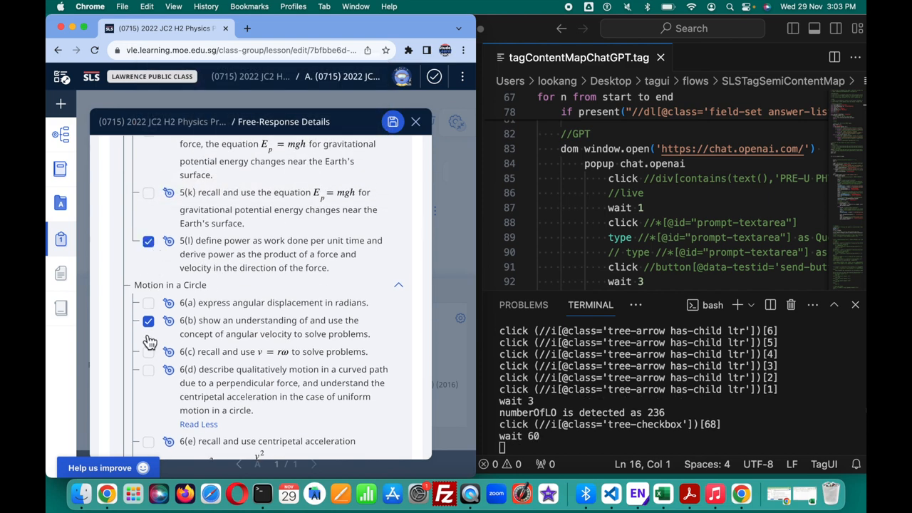
mouse_move(231, 340)
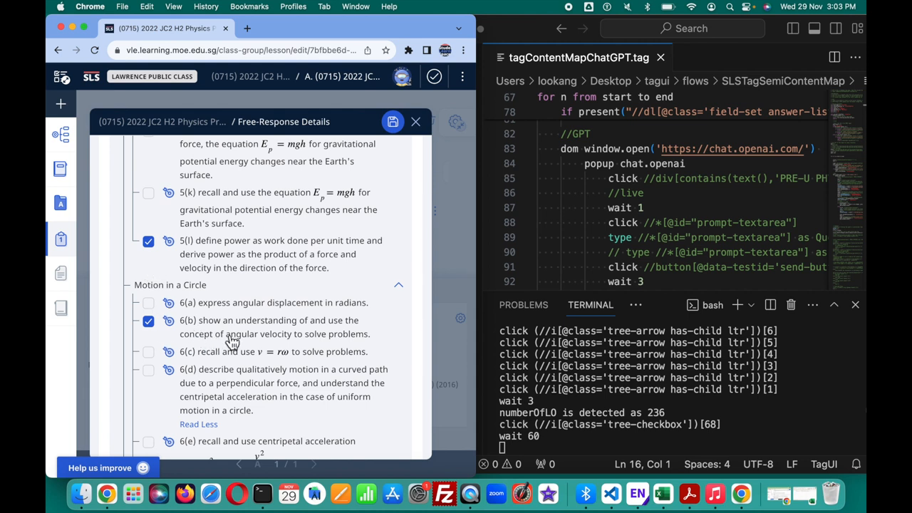
mouse_move(612, 415)
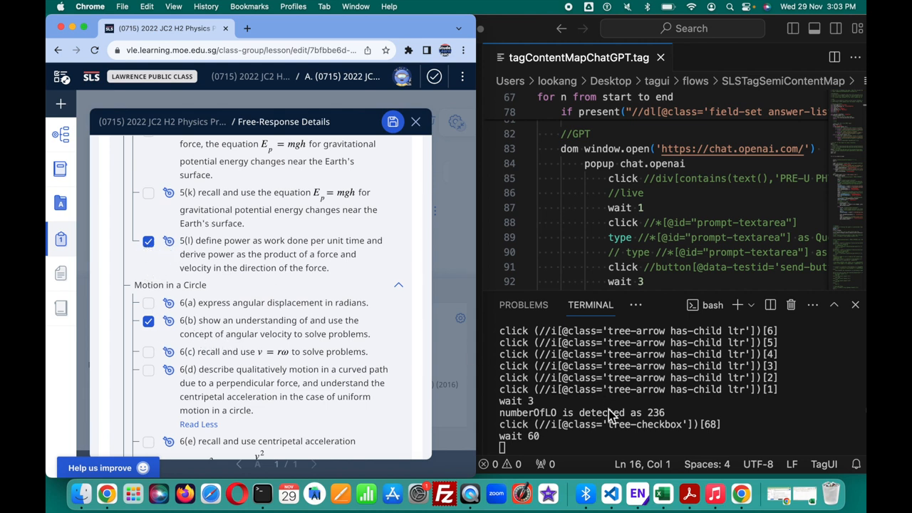
mouse_move(222, 286)
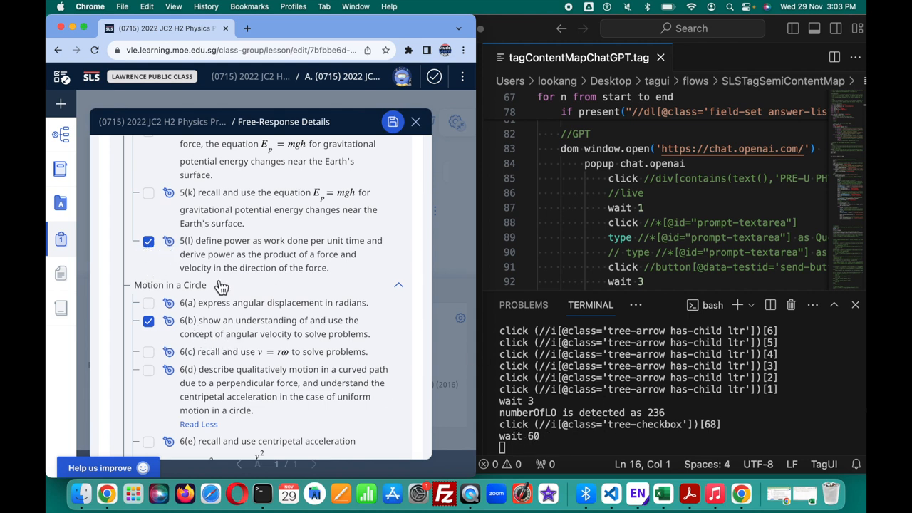
mouse_move(223, 260)
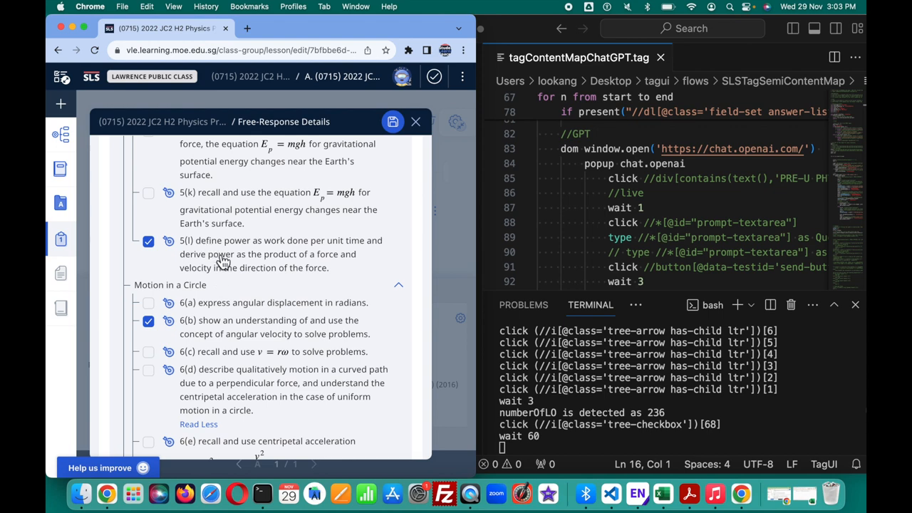
Scroll the SLS Free-Response Details panel showing objectives 5(l) and 6(b) ticked.
scroll("up", 3)
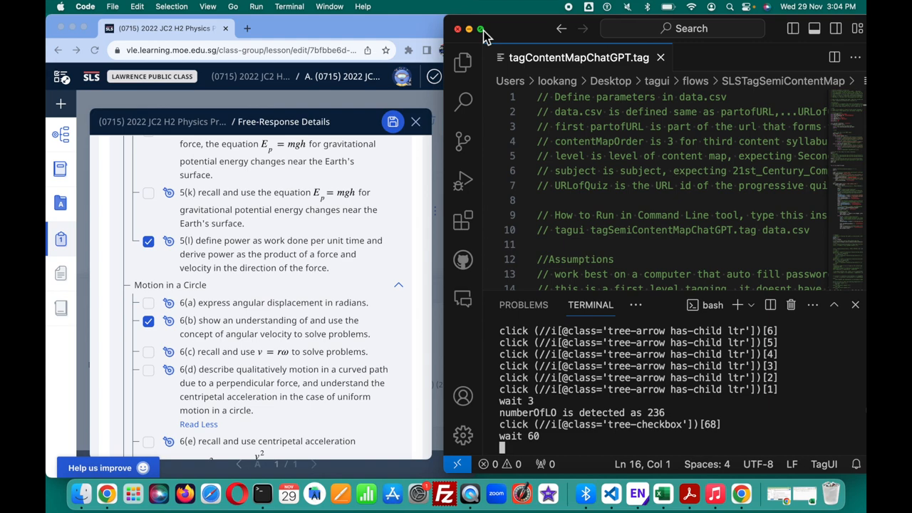
Maximize the VS Code window showing tagContentMapChatGPT.tag.
left_click(480, 28)
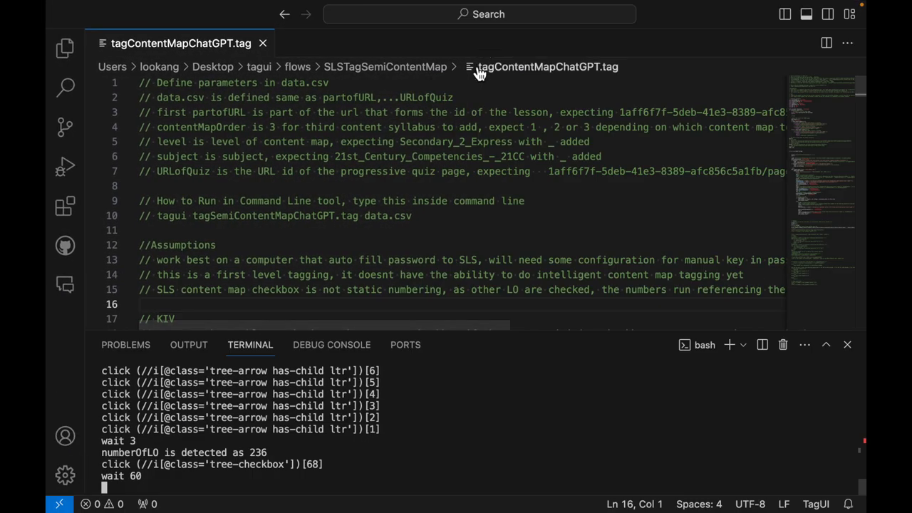
scroll("down", 3)
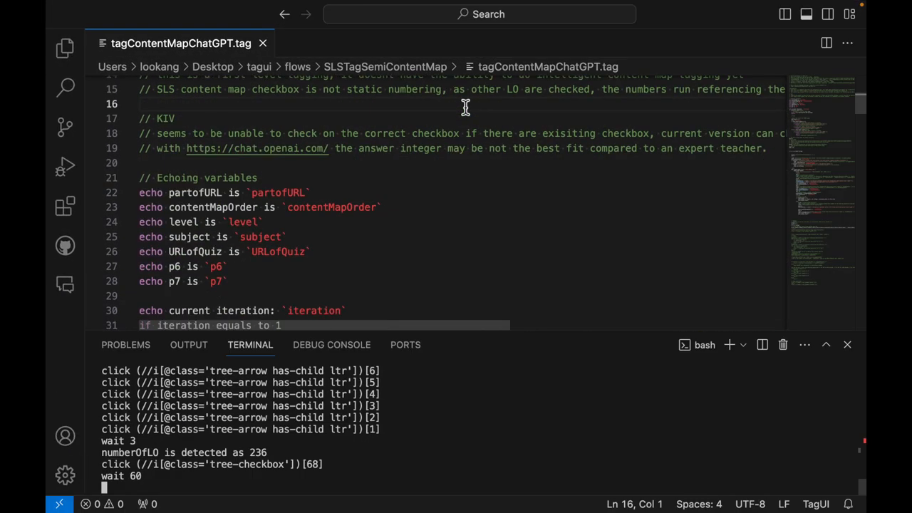
scroll("down", 3)
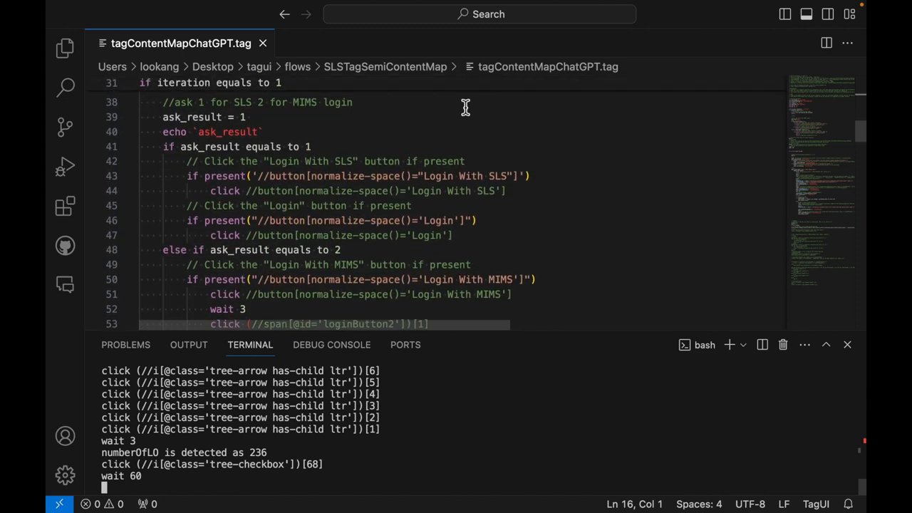
scroll("up", 3)
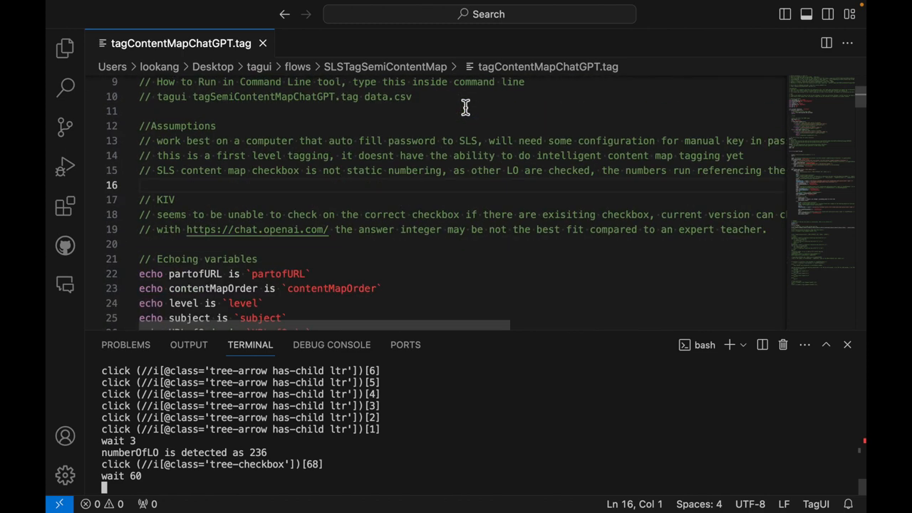
Scroll through the script down to the ChatGPT retry block.
scroll("down", 3)
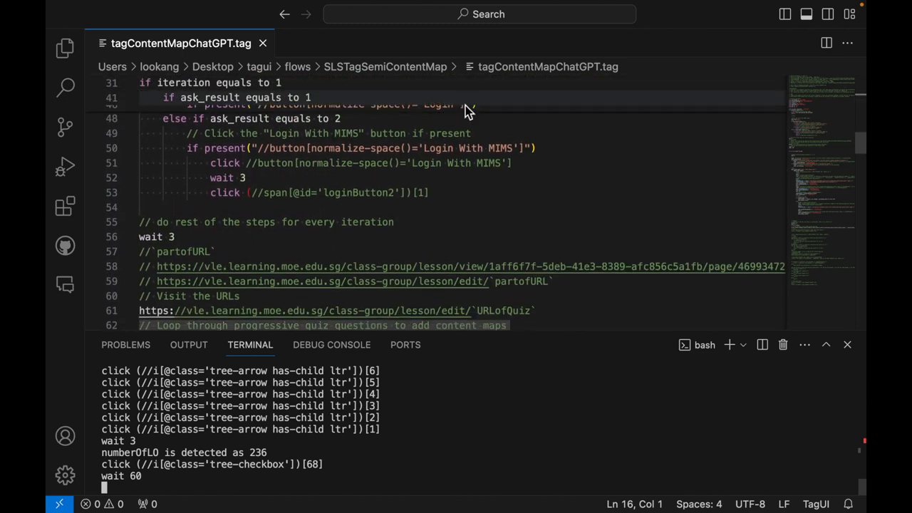
scroll("down", 3)
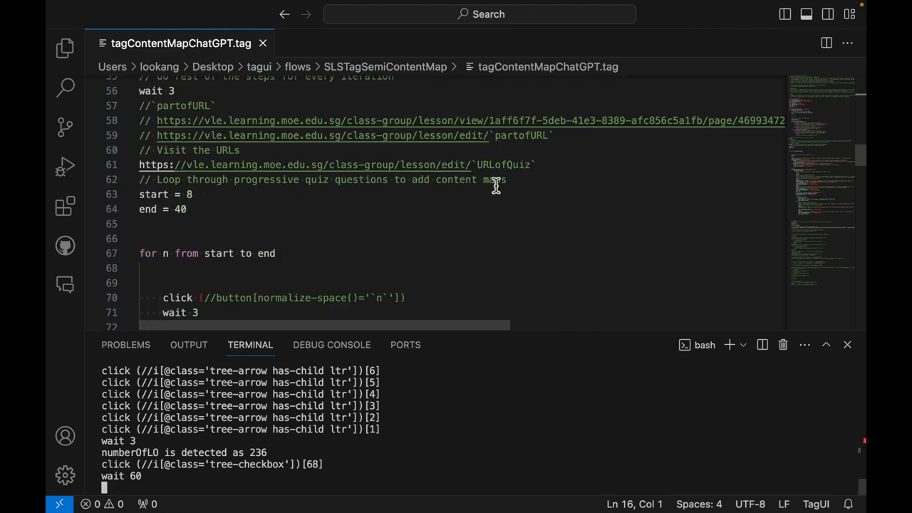
scroll("down", 3)
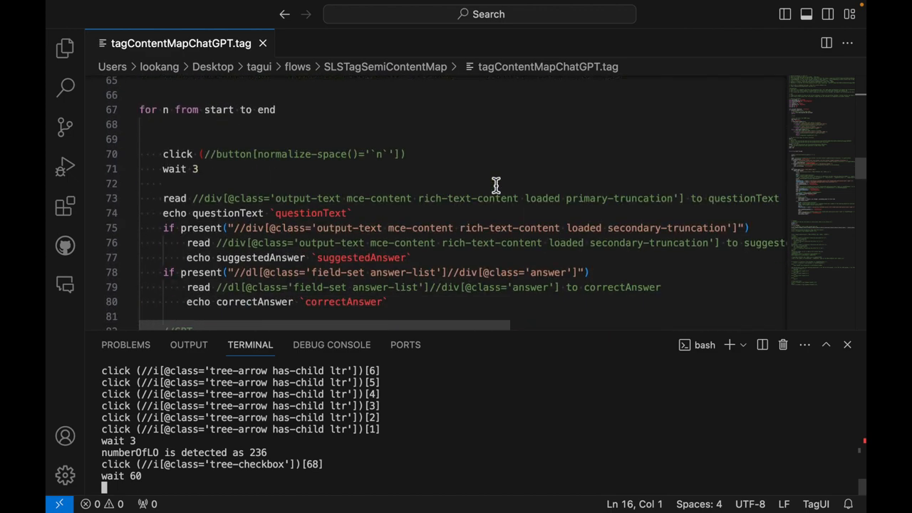
scroll("down", 3)
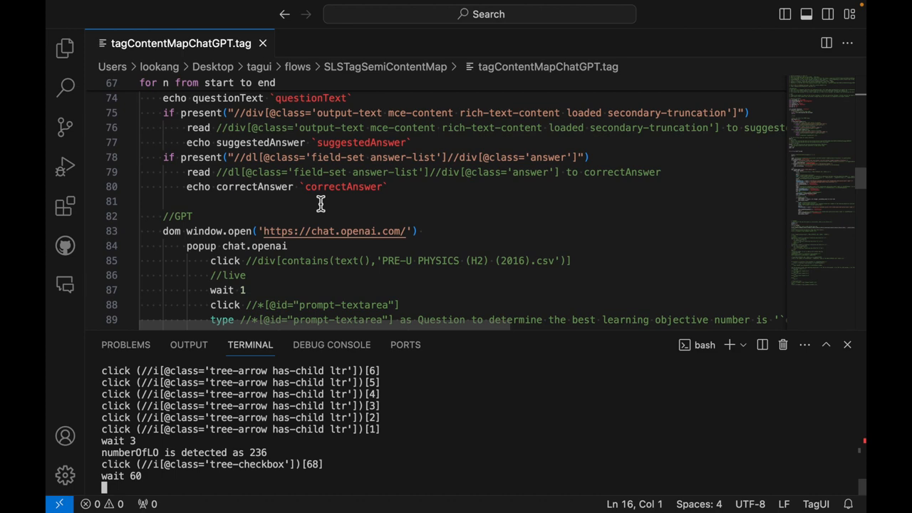
scroll("down", 3)
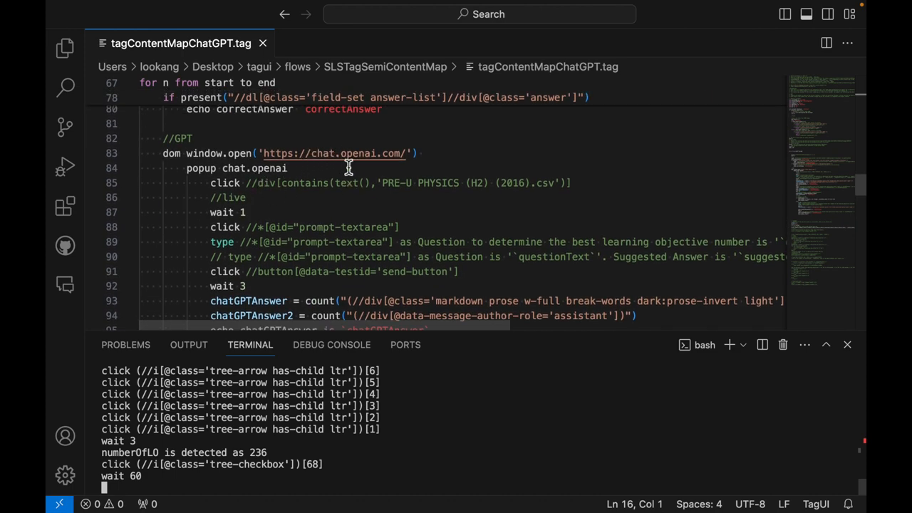
scroll("down", 3)
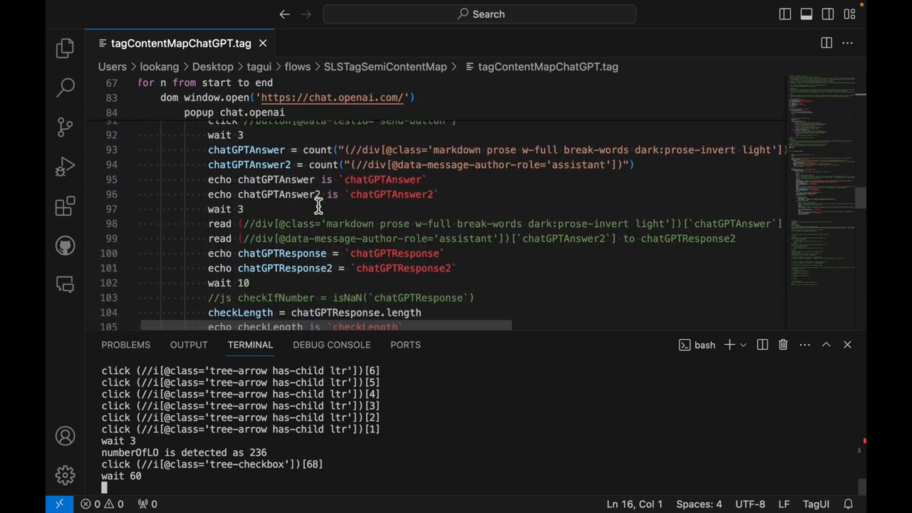
scroll("down", 3)
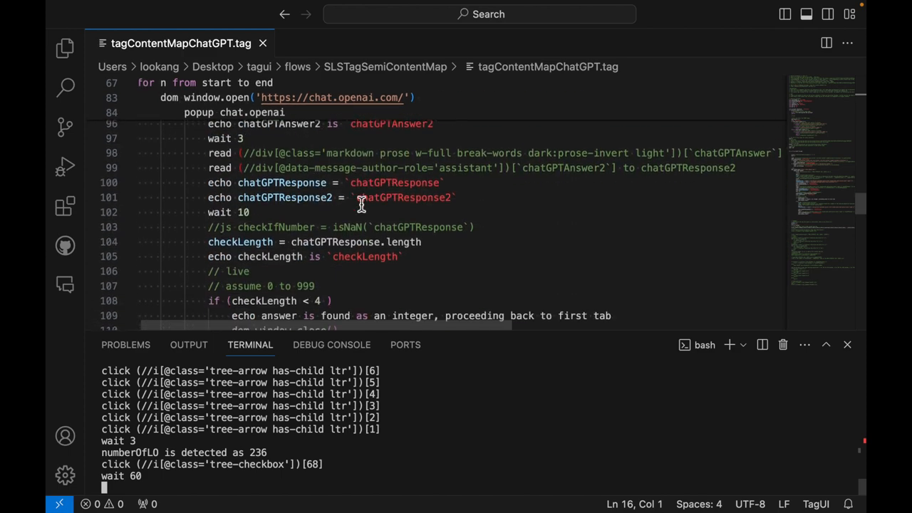
scroll("down", 3)
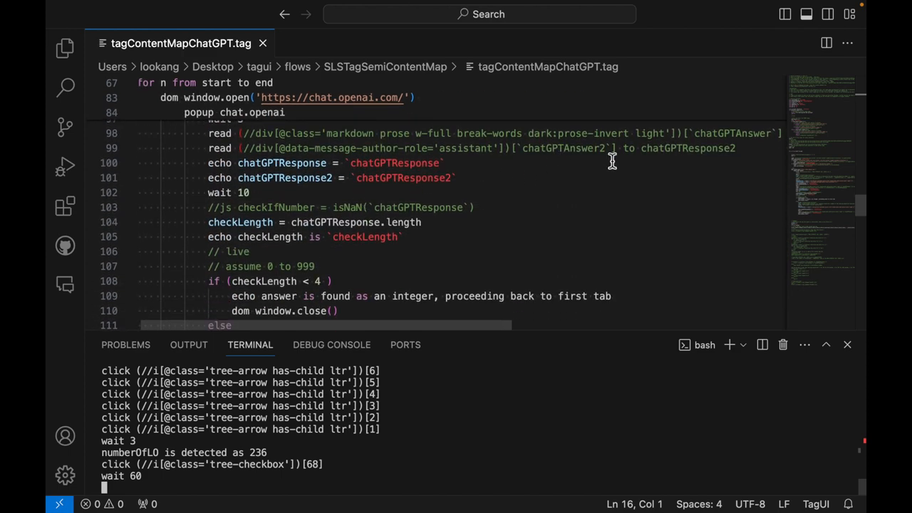
scroll("down", 3)
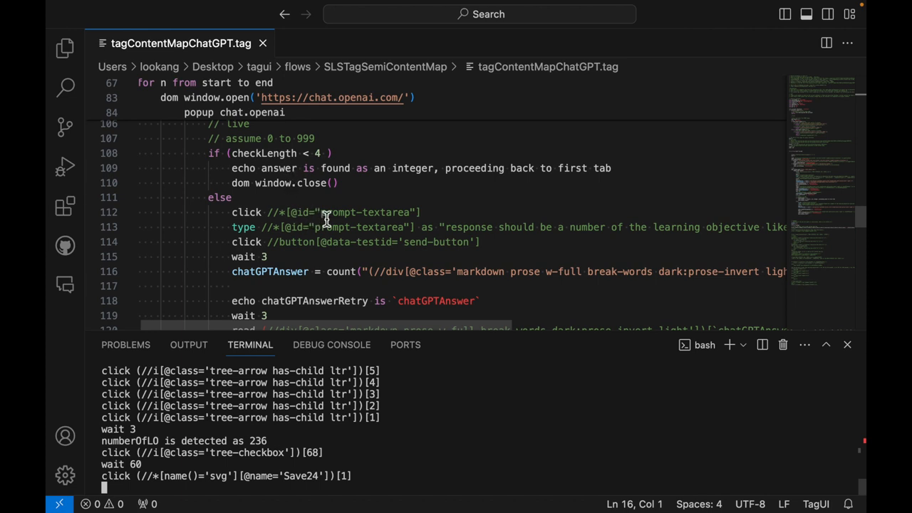
scroll("left", 3)
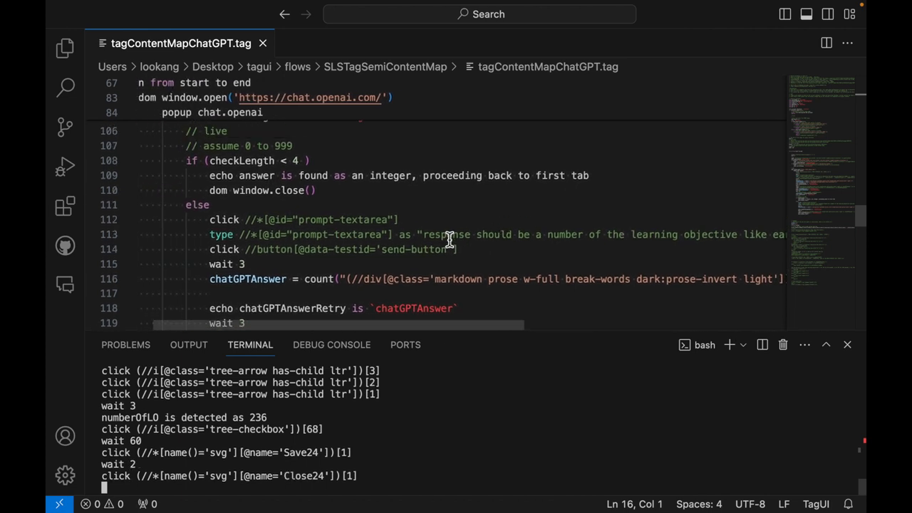
scroll("down", 3)
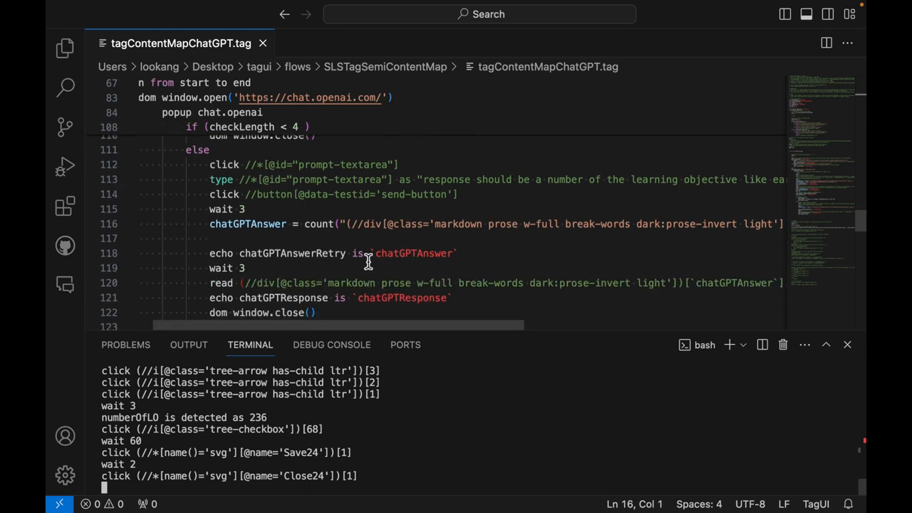
scroll("up", 3)
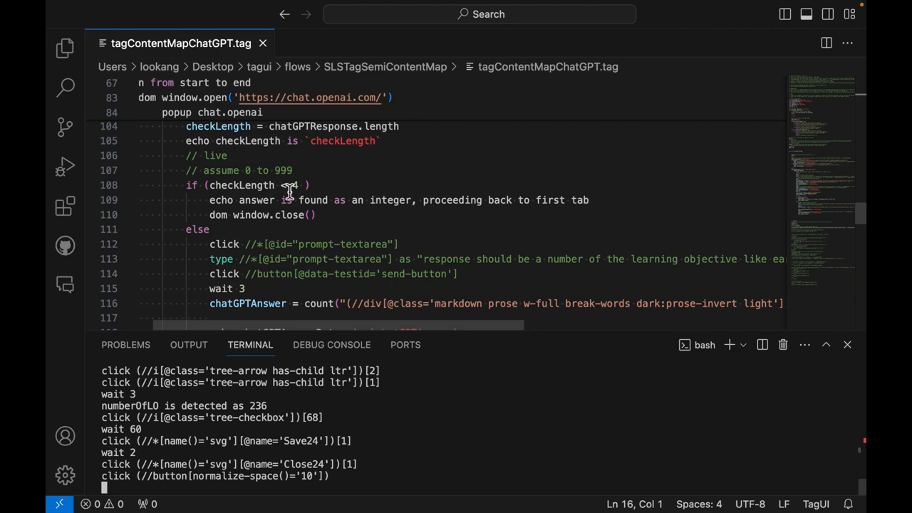
scroll("down", 3)
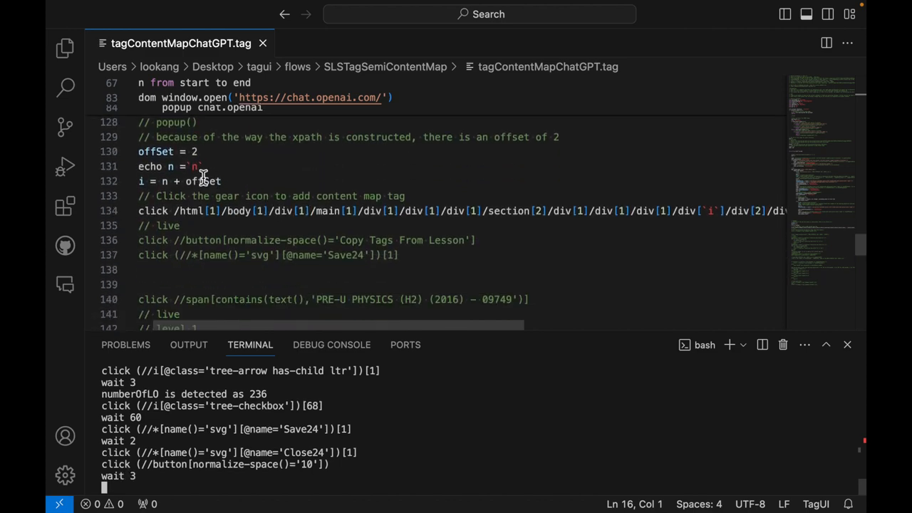
scroll("down", 3)
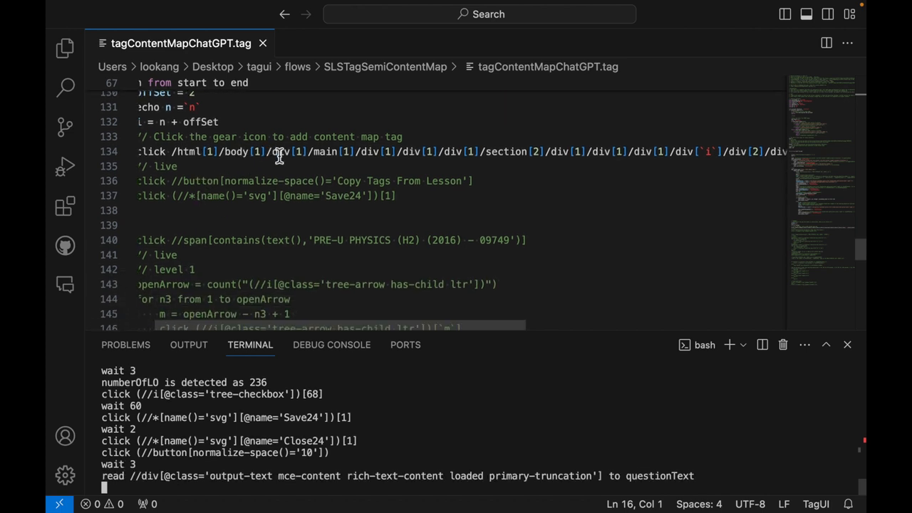
scroll("down", 3)
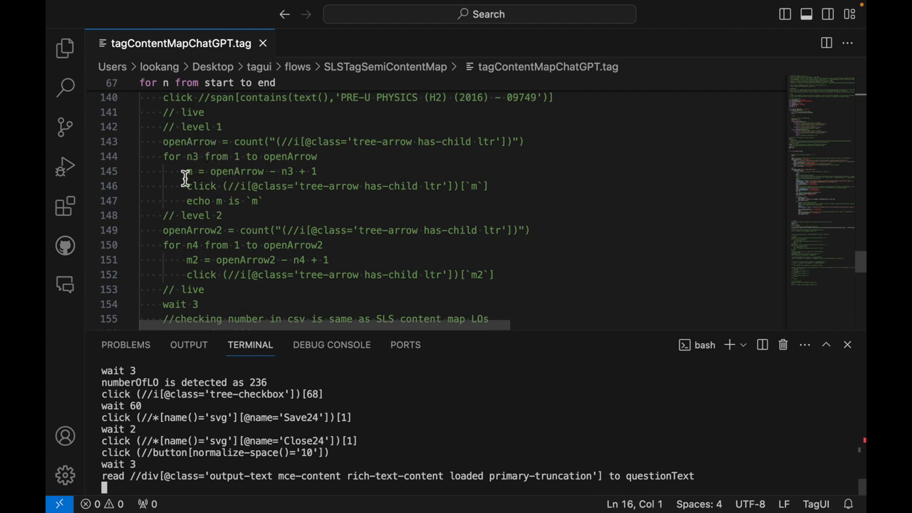
mouse_move(233, 178)
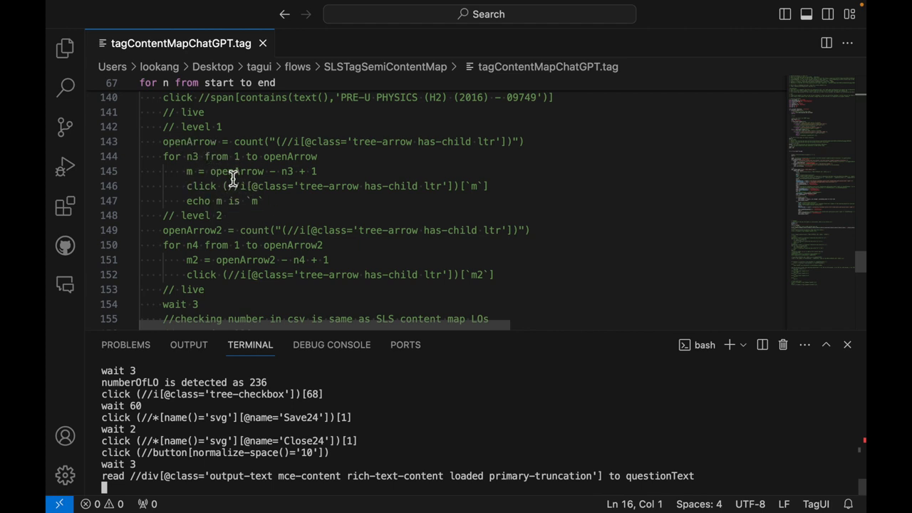
mouse_move(226, 189)
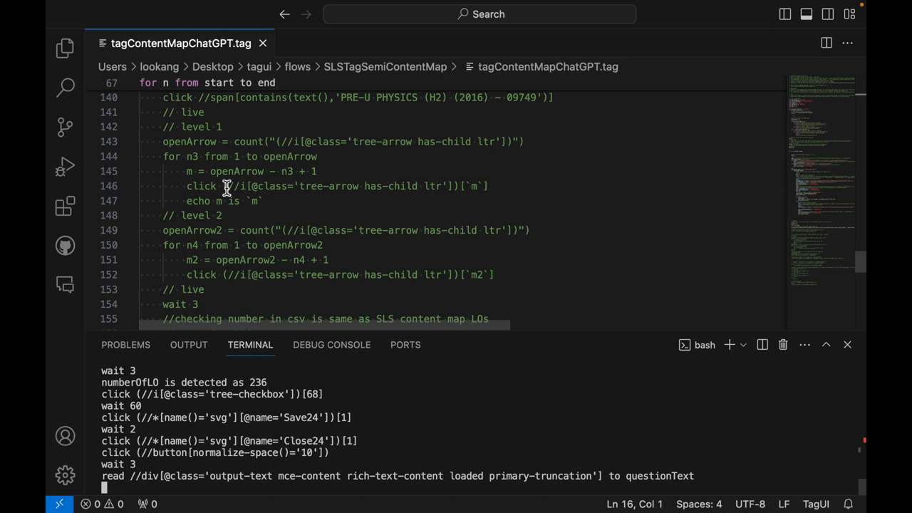
mouse_move(229, 207)
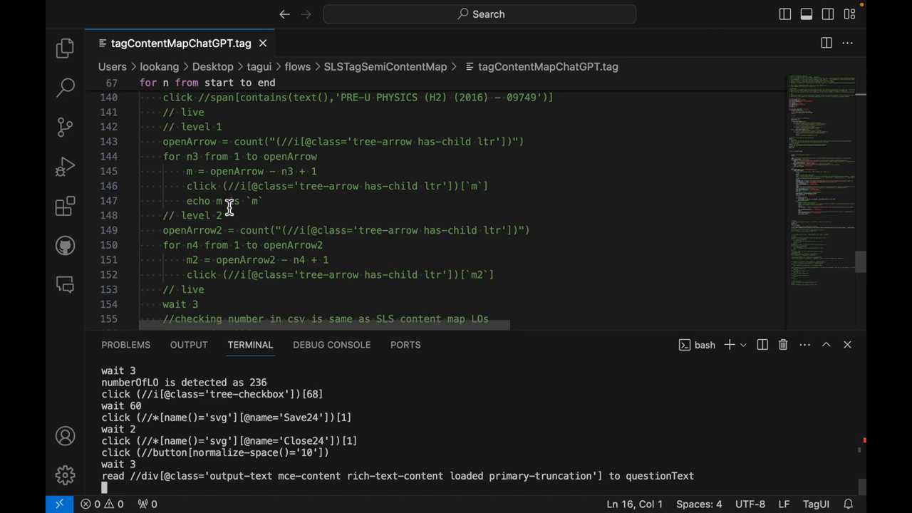
scroll("down", 3)
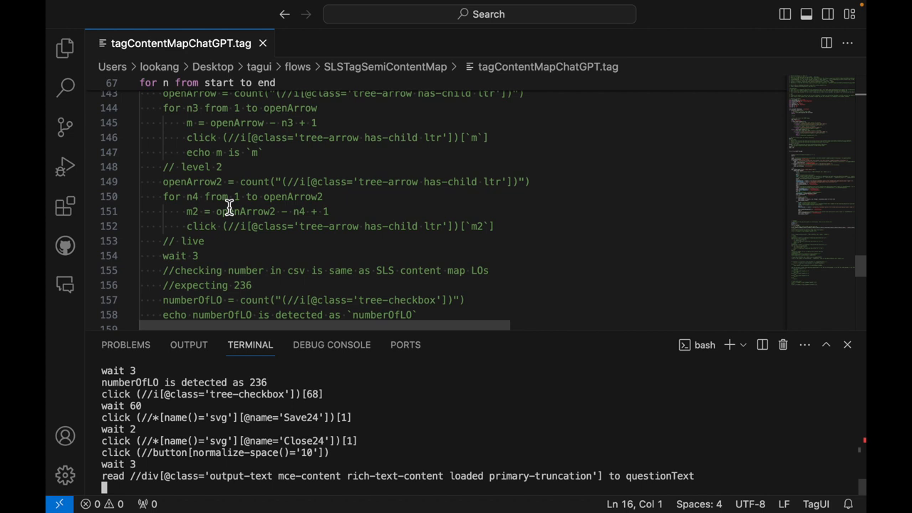
scroll("down", 3)
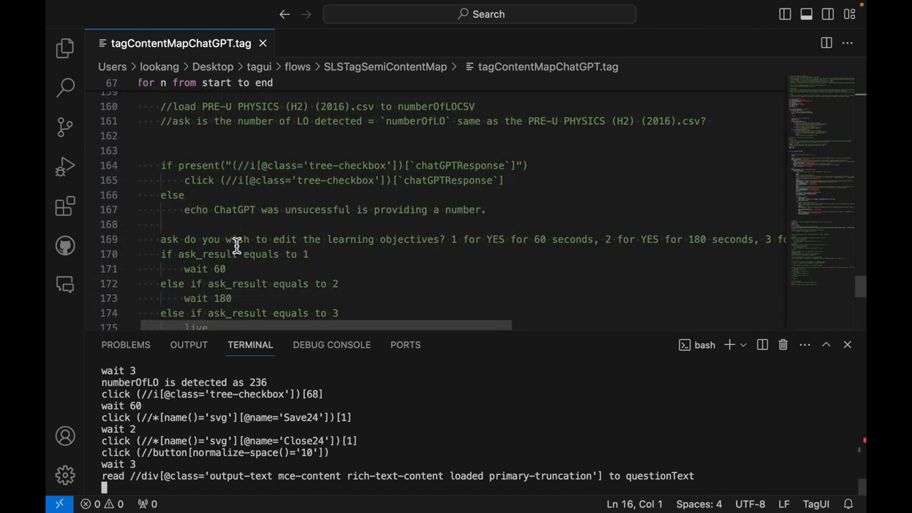
scroll("down", 3)
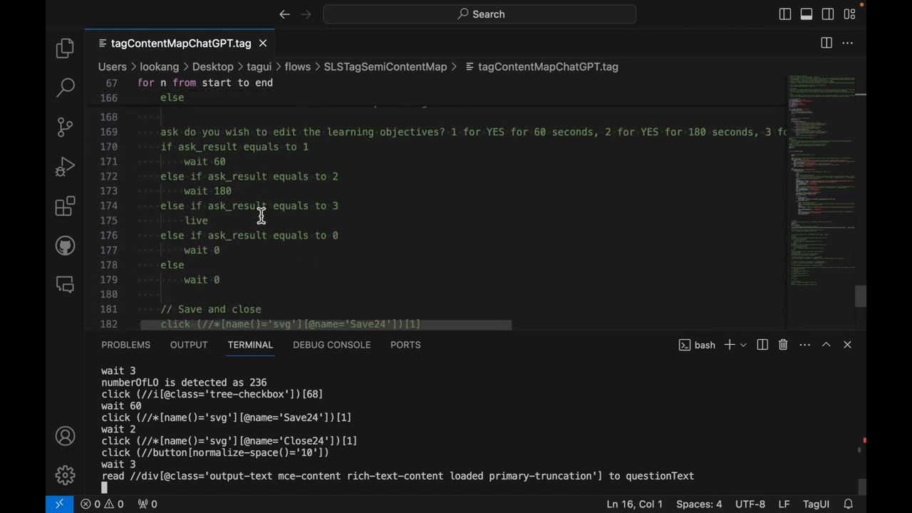
scroll("down", 3)
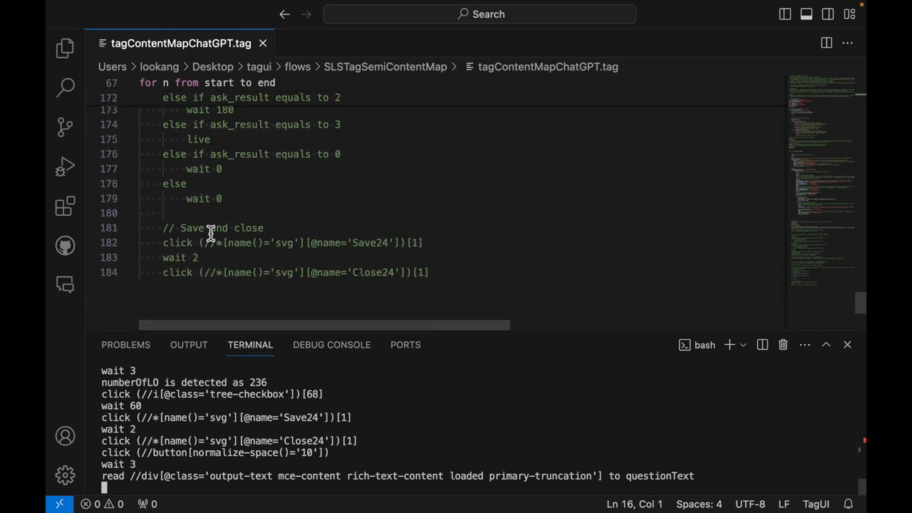
mouse_move(251, 296)
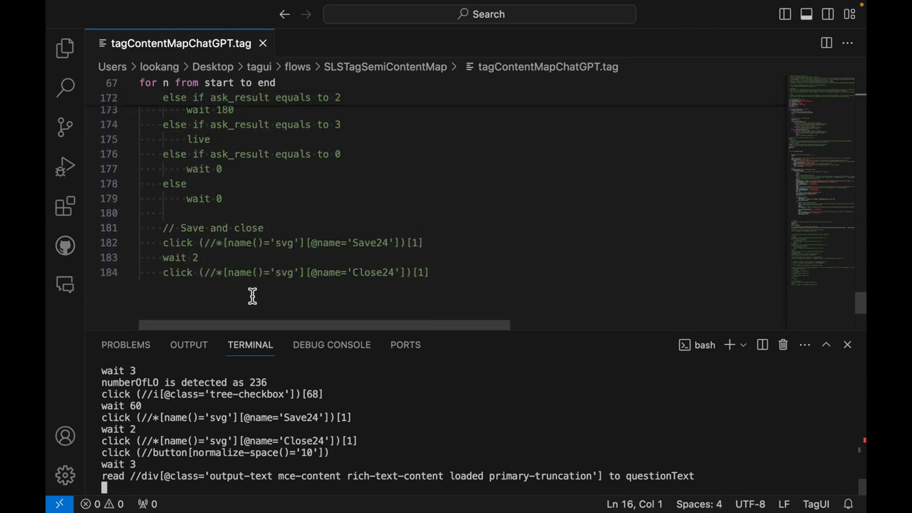